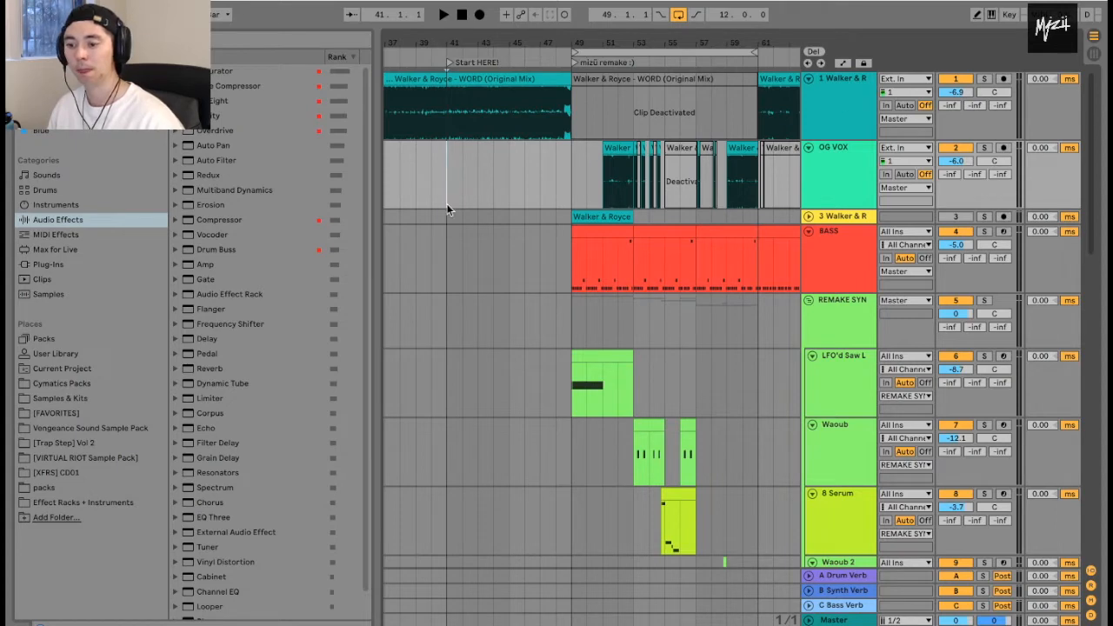
Expand the track's EQ Eight so its filter curve with low and high cuts fills the view
left_click(441, 14)
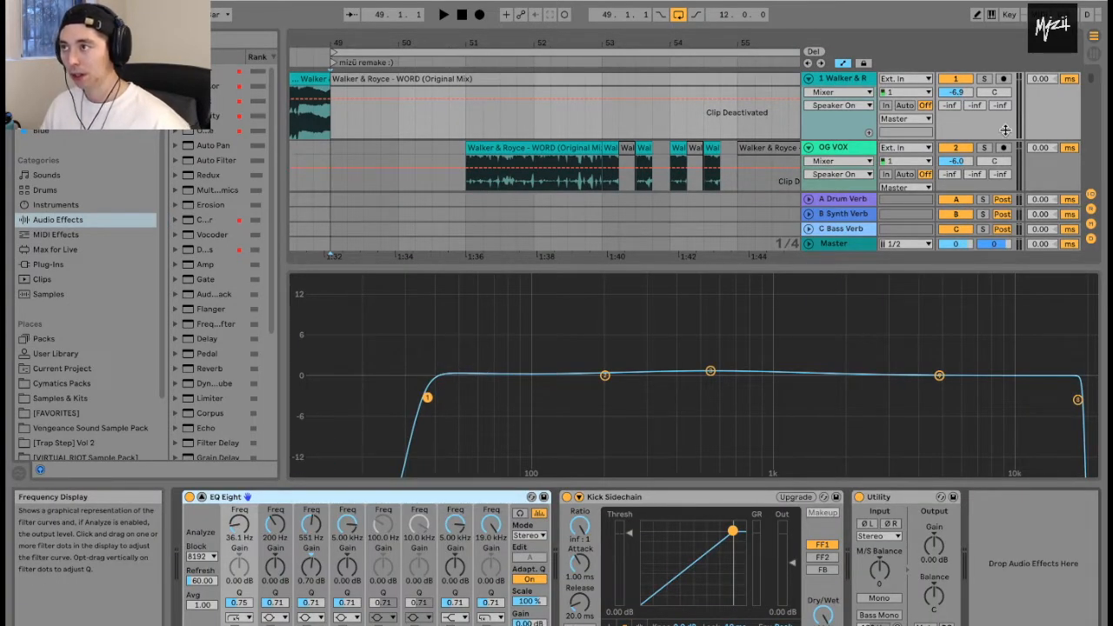
Check the EQ Eight low-cut band around 35 Hz, then bring up a blank browser tab
left_click(565, 78)
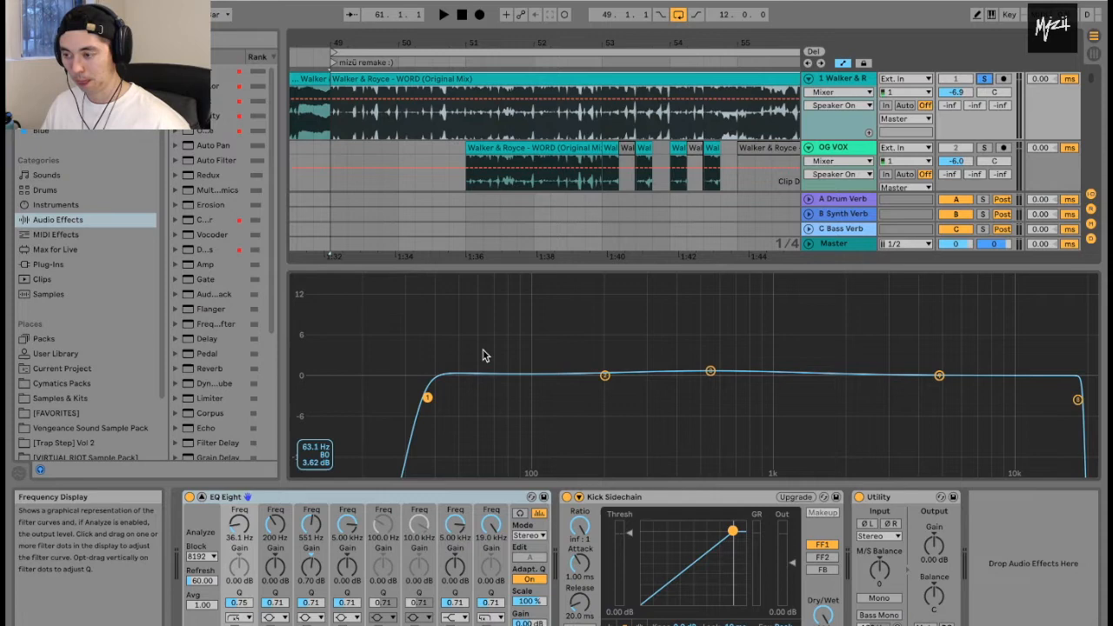
left_click(442, 14)
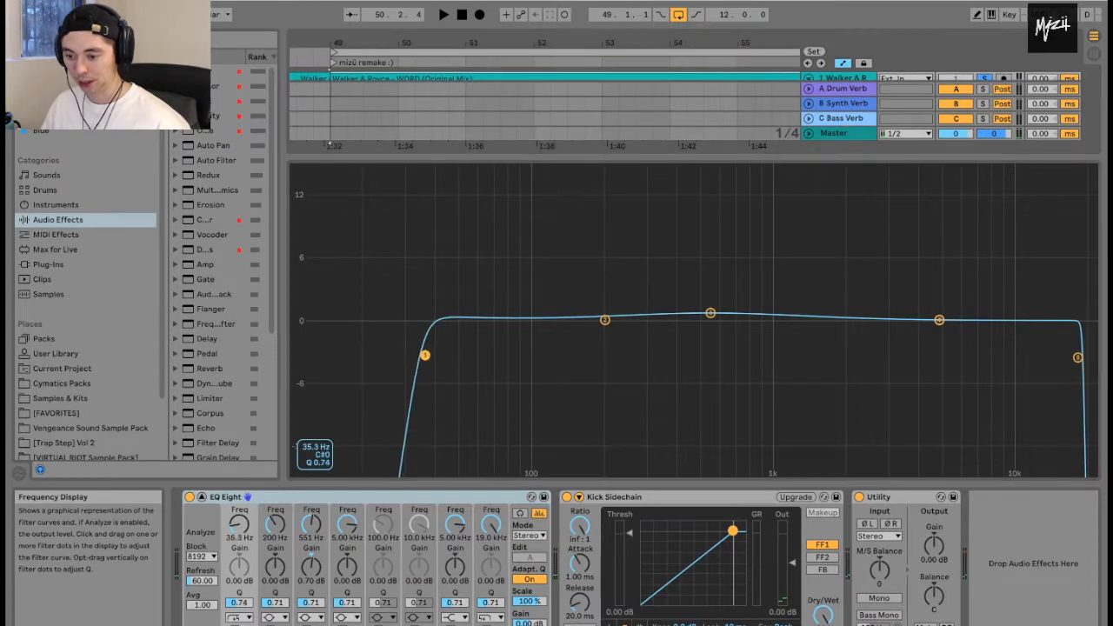
left_click_drag(424, 355, 395, 358)
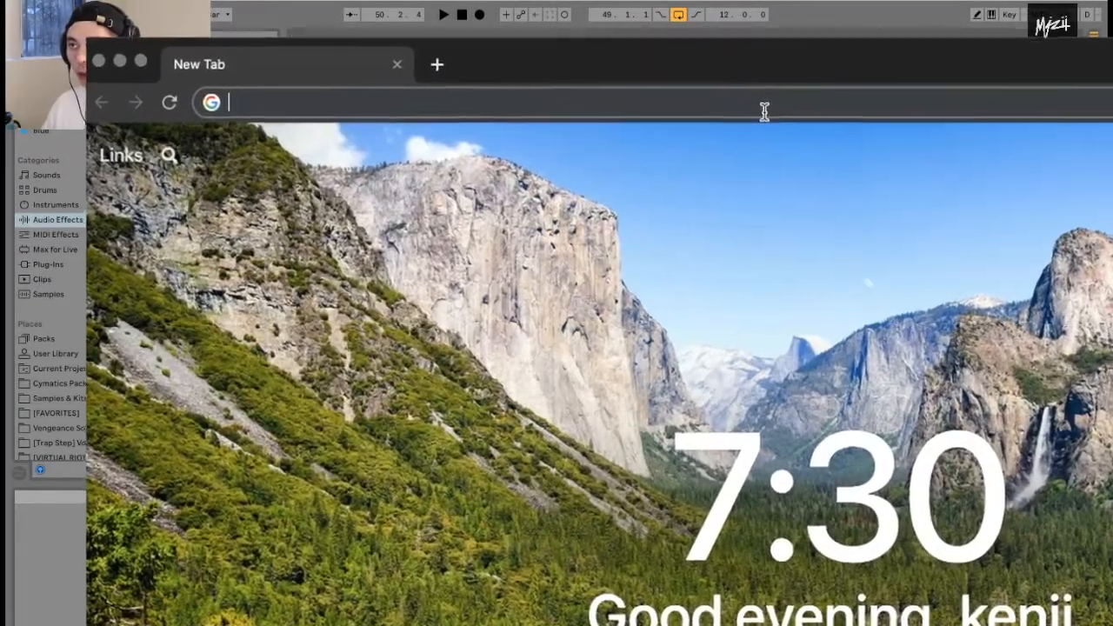
Search 'walker and royce WORD key bpm' and go to the Beatport result for WORD
type("walker and royce WORD key bpm")
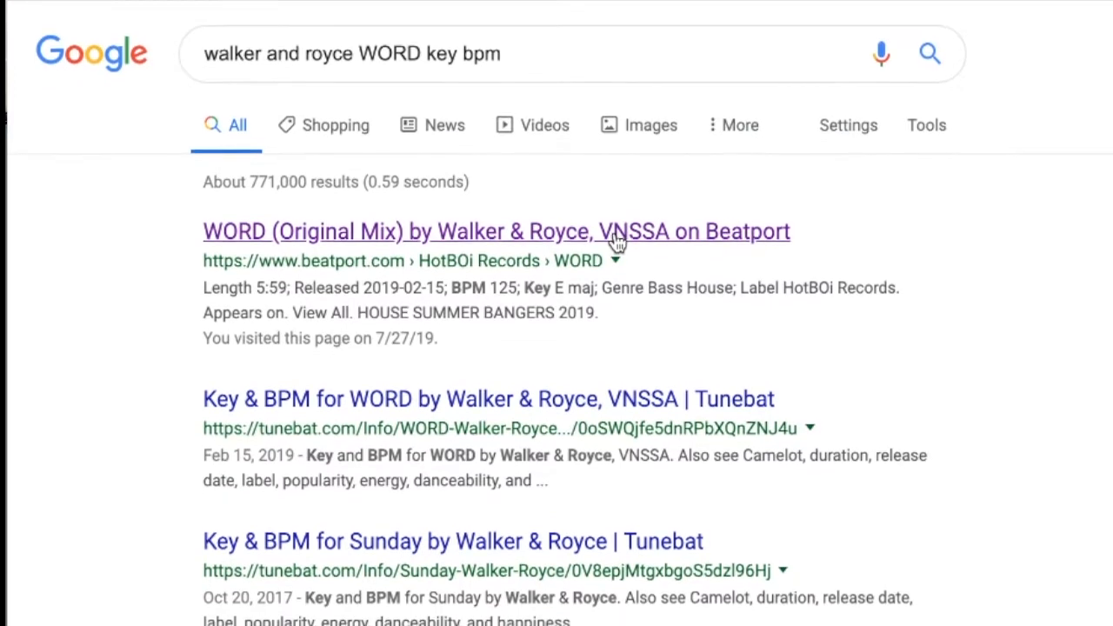
scroll("down", 3)
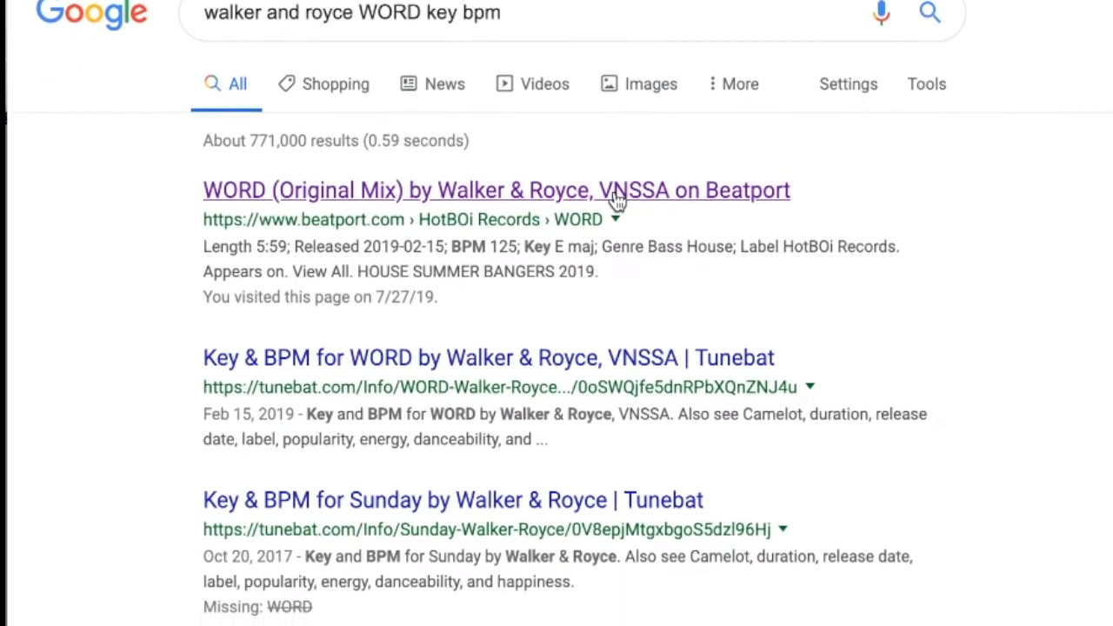
scroll("down", 3)
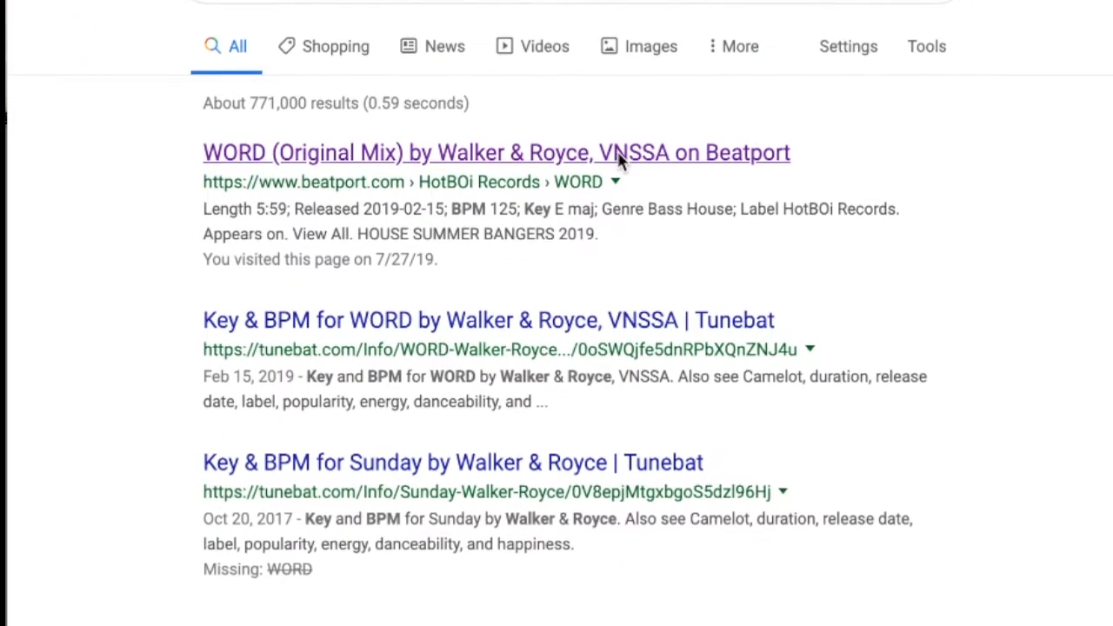
left_click(498, 153)
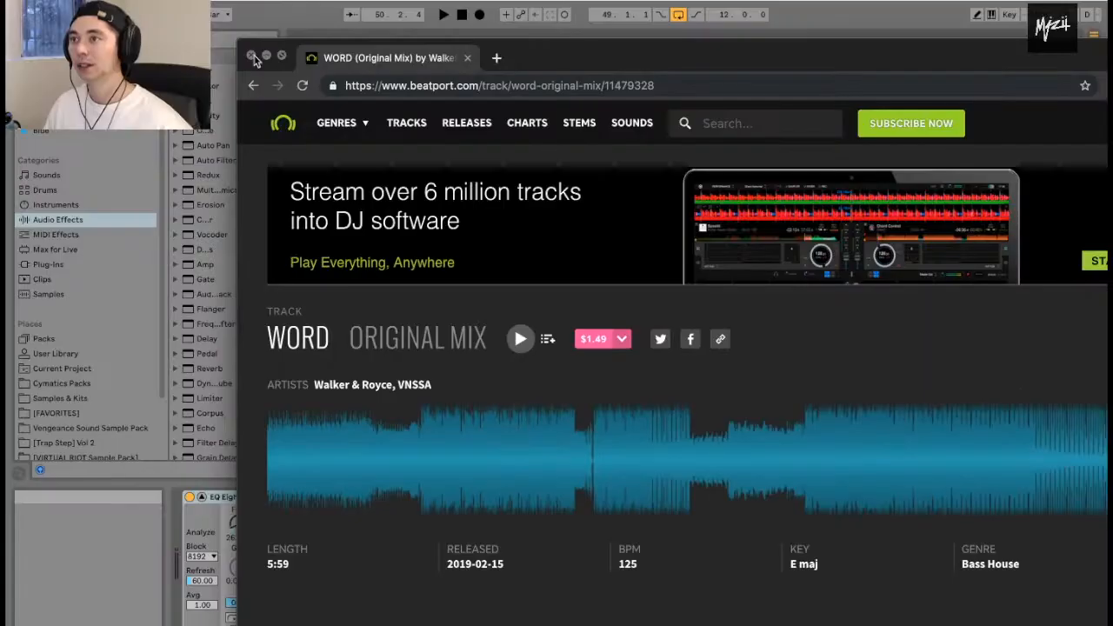
Close the browser after noting WORD is 125 BPM in E major, returning to Ableton
left_click(254, 55)
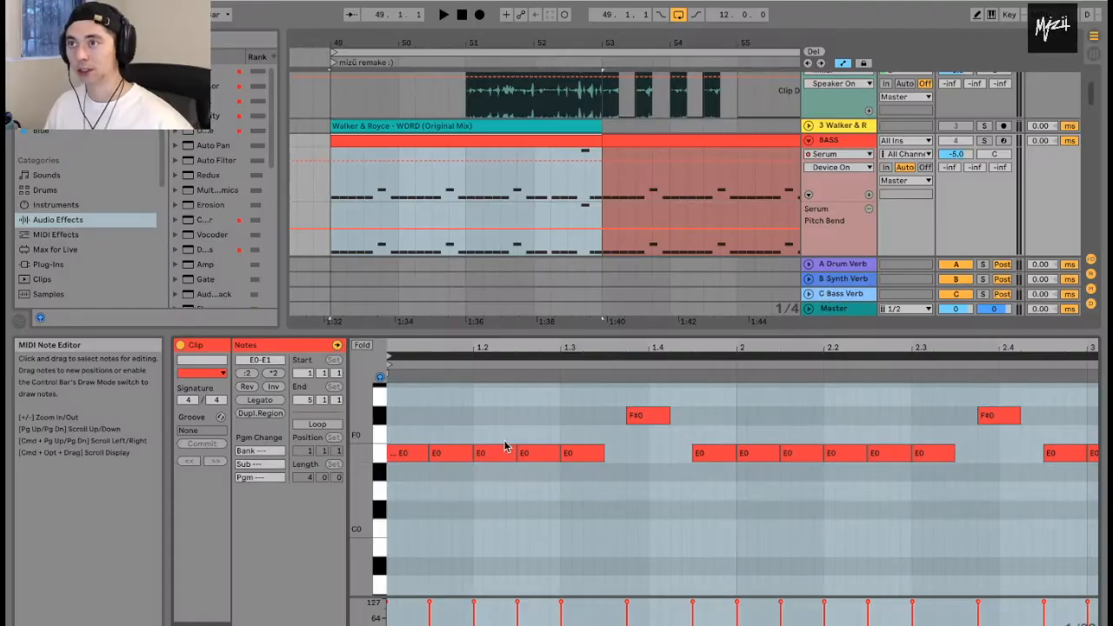
mouse_move(490, 424)
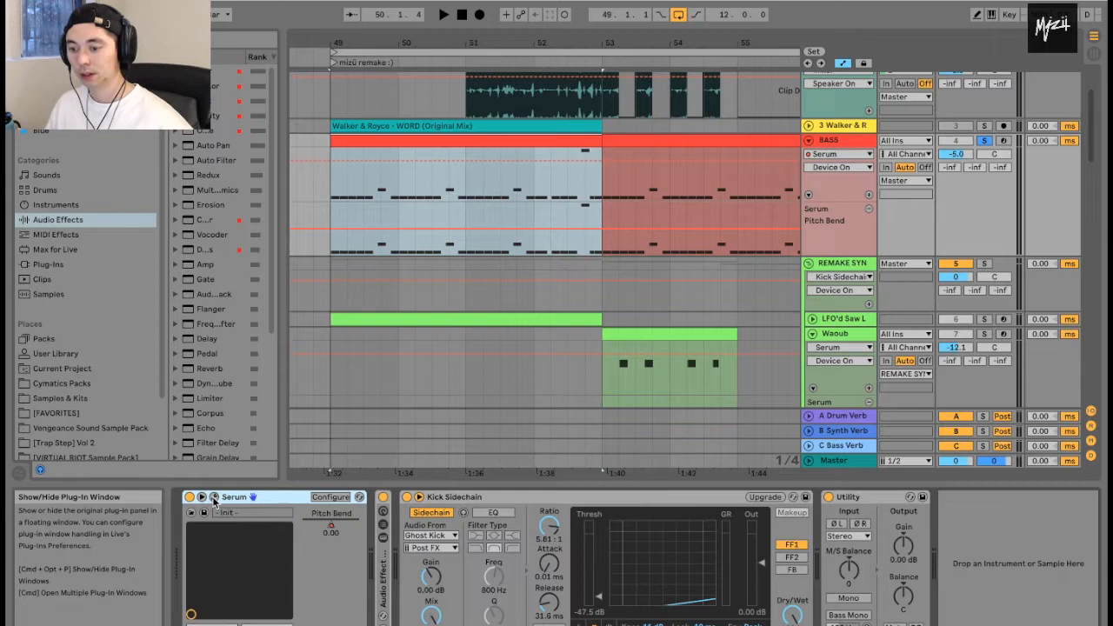
Show the bass Serum patch with its two Basic Shapes oscillators and MG Low 12 filter
left_click(189, 497)
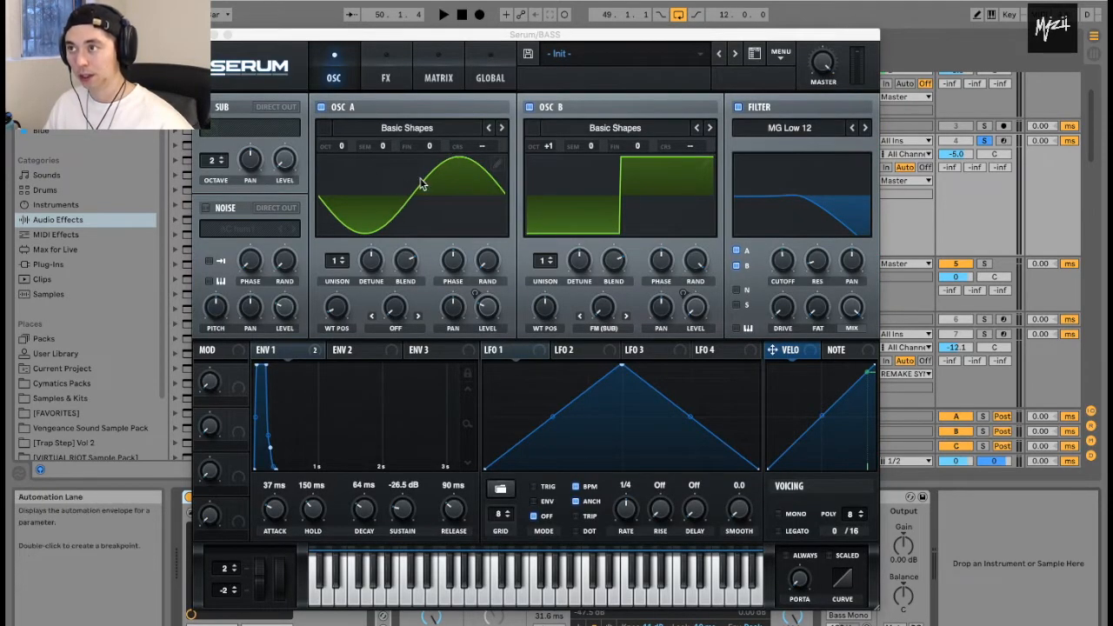
mouse_move(647, 287)
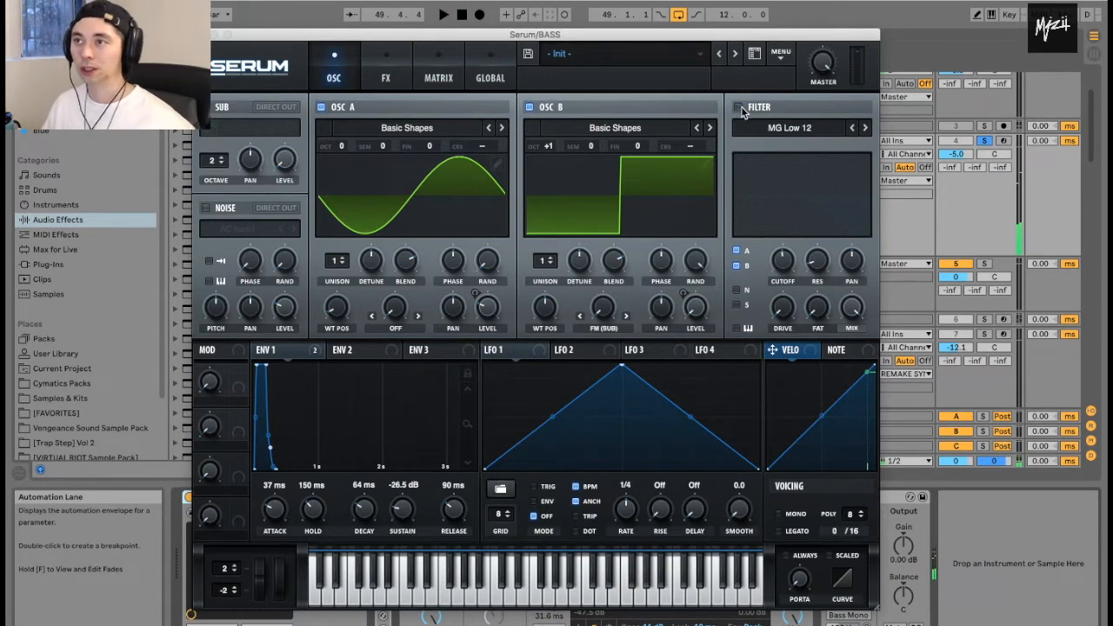
Review the bass patch's oscillators and its hyper, distortion, chorus and compressor effects, then close Serum
left_click(387, 77)
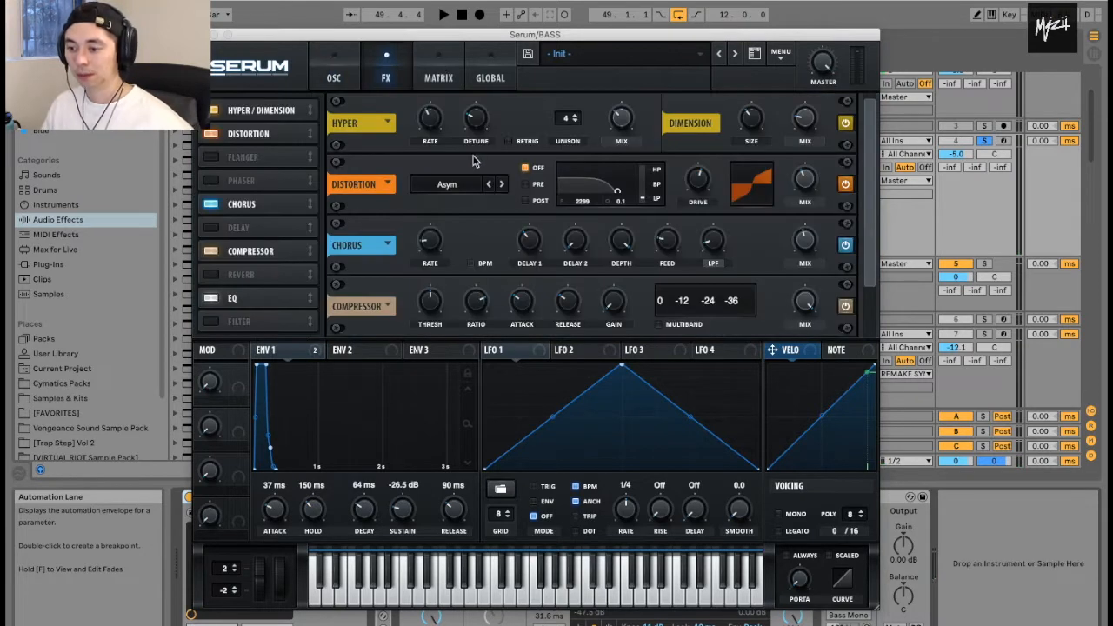
mouse_move(323, 62)
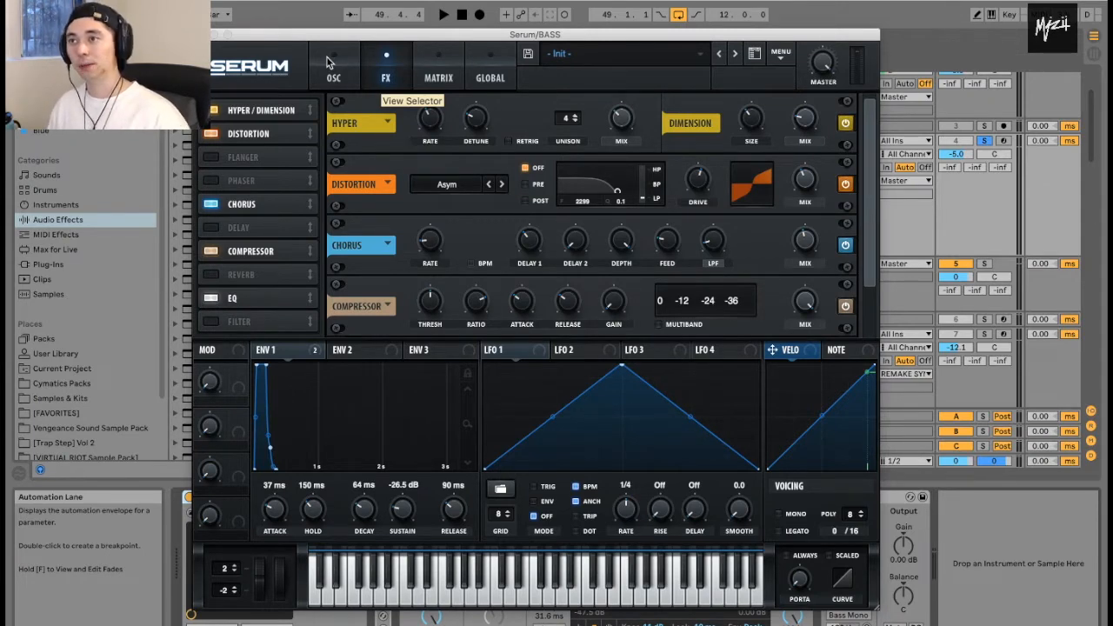
left_click(334, 77)
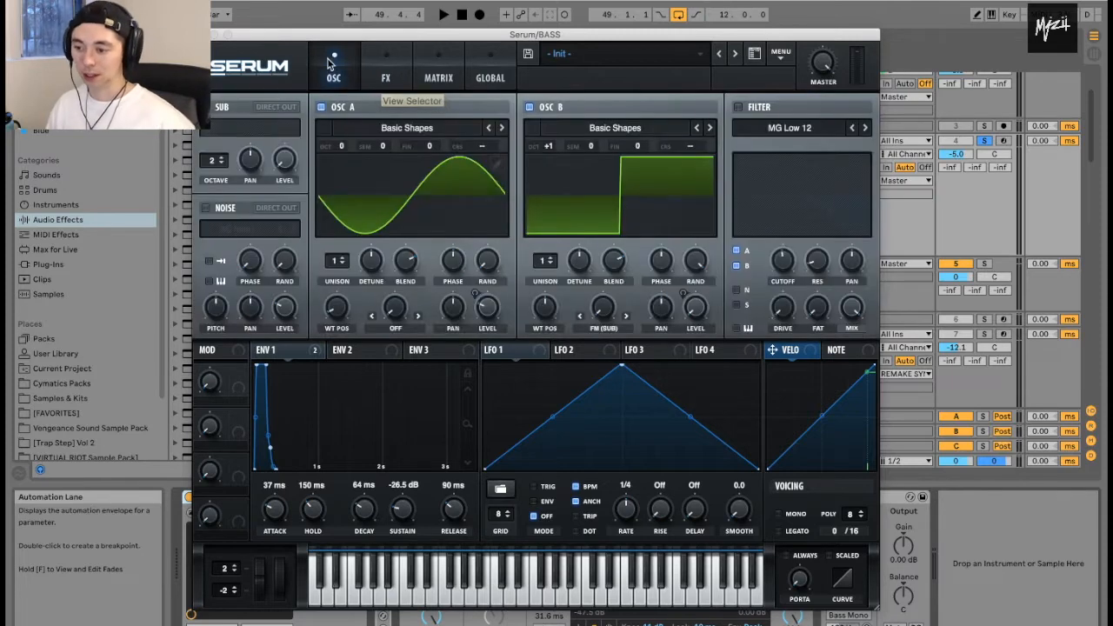
left_click(386, 77)
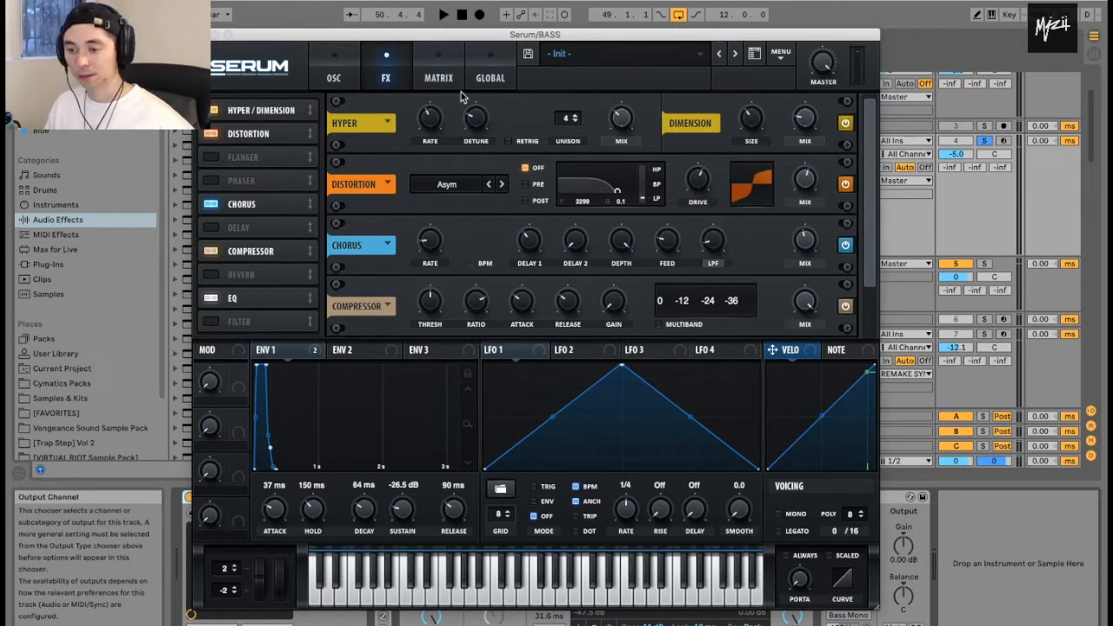
left_click(334, 76)
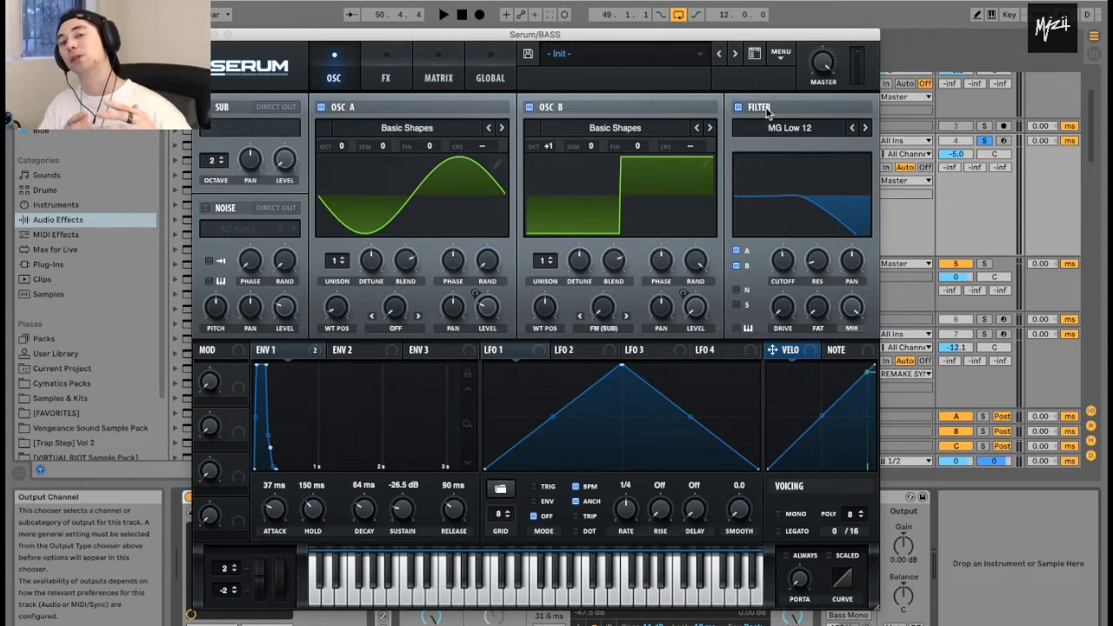
left_click(442, 14)
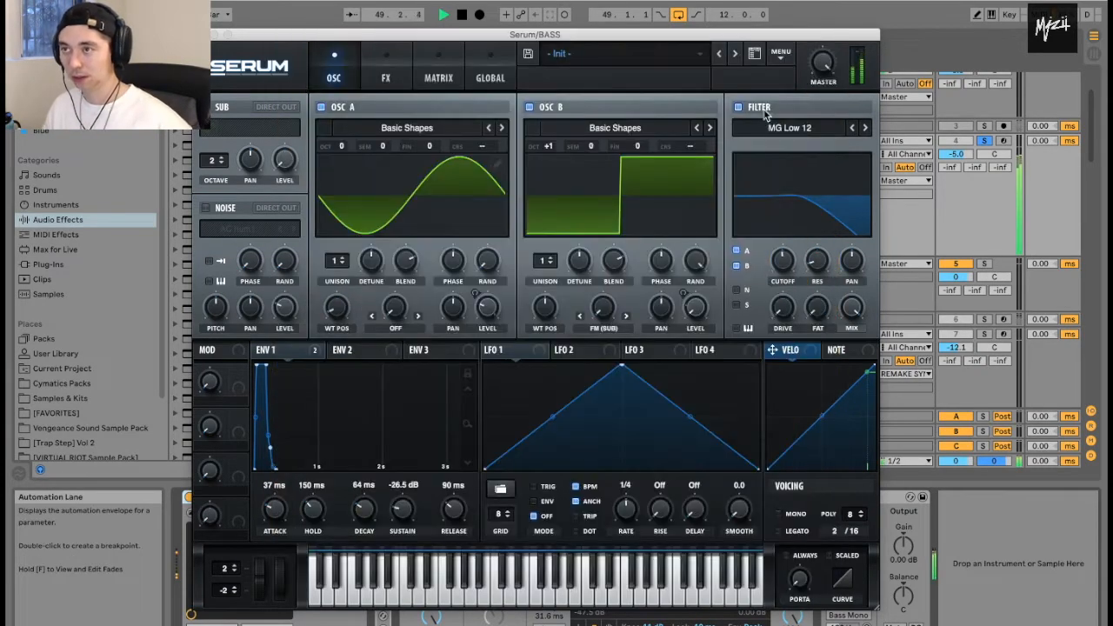
left_click(386, 76)
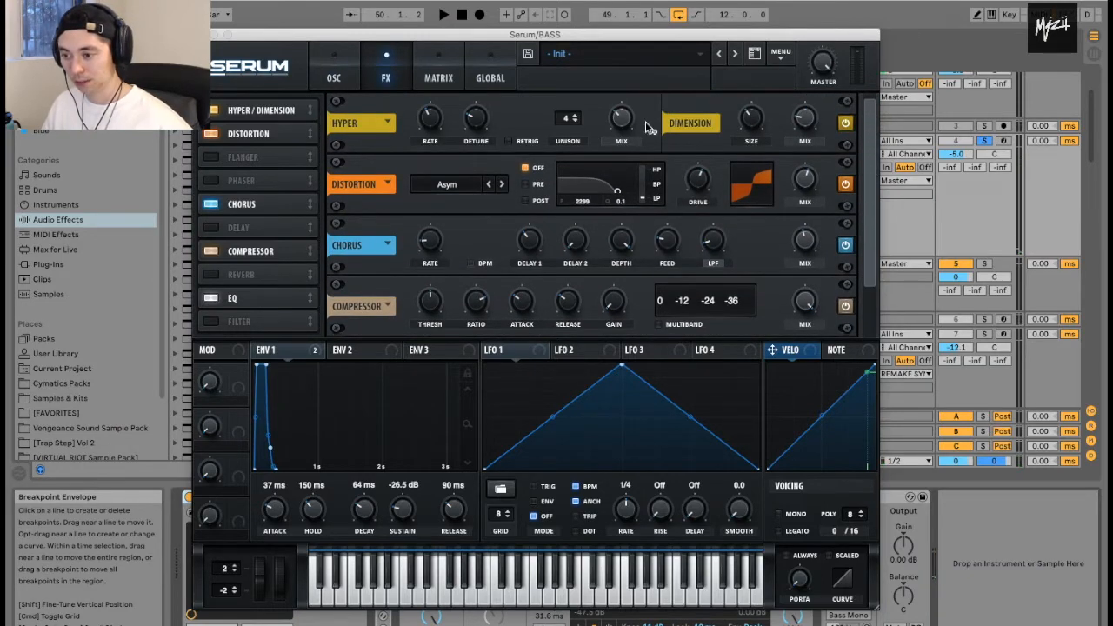
mouse_move(640, 179)
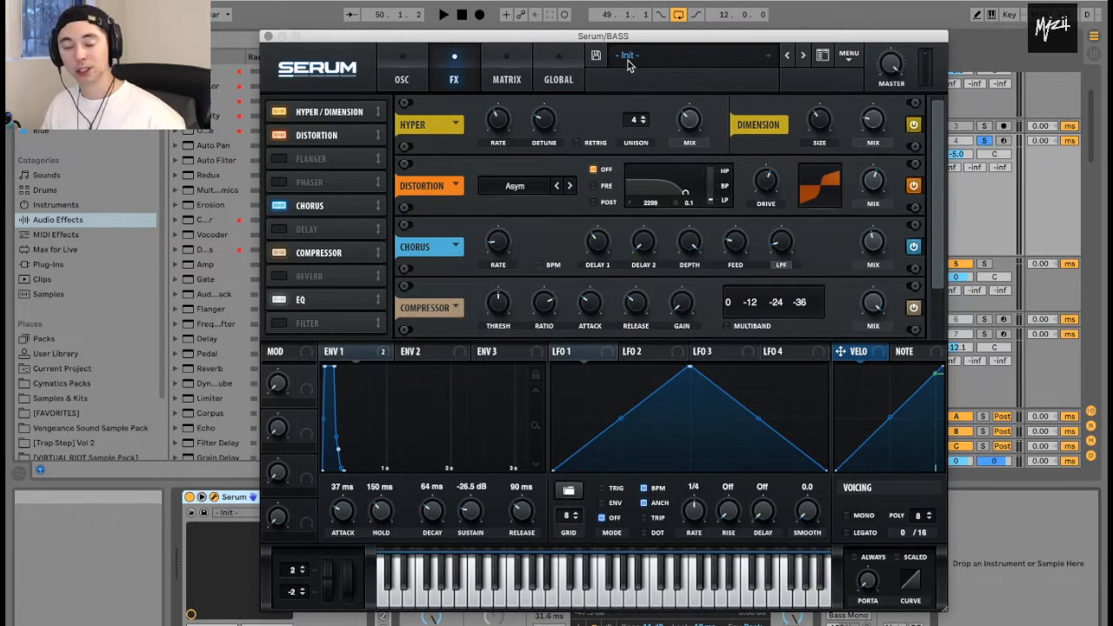
left_click(402, 80)
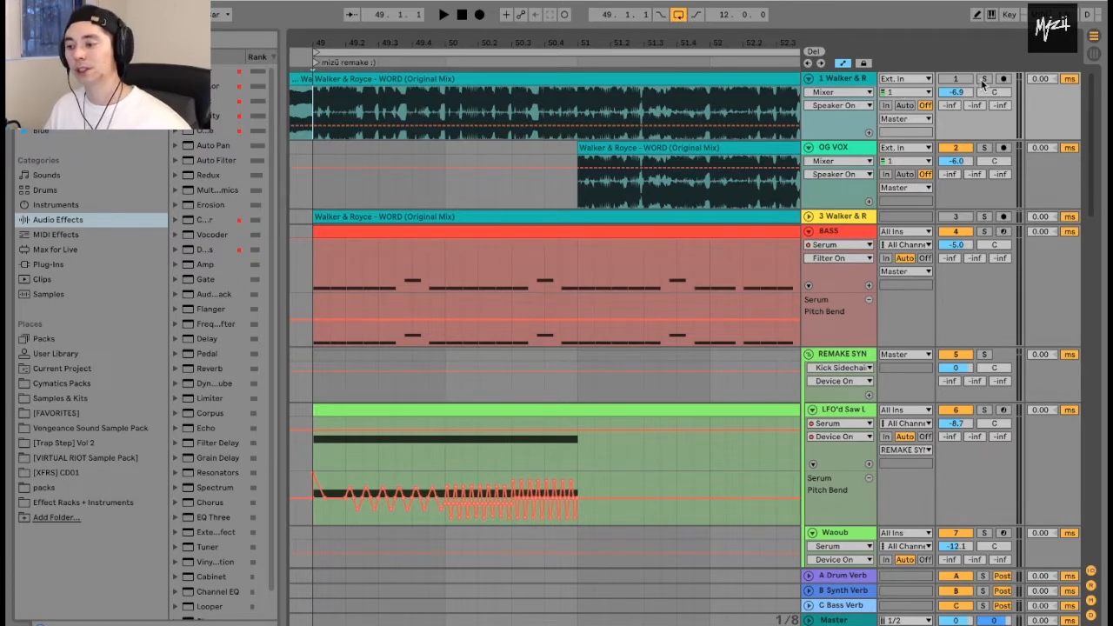
left_click(442, 14)
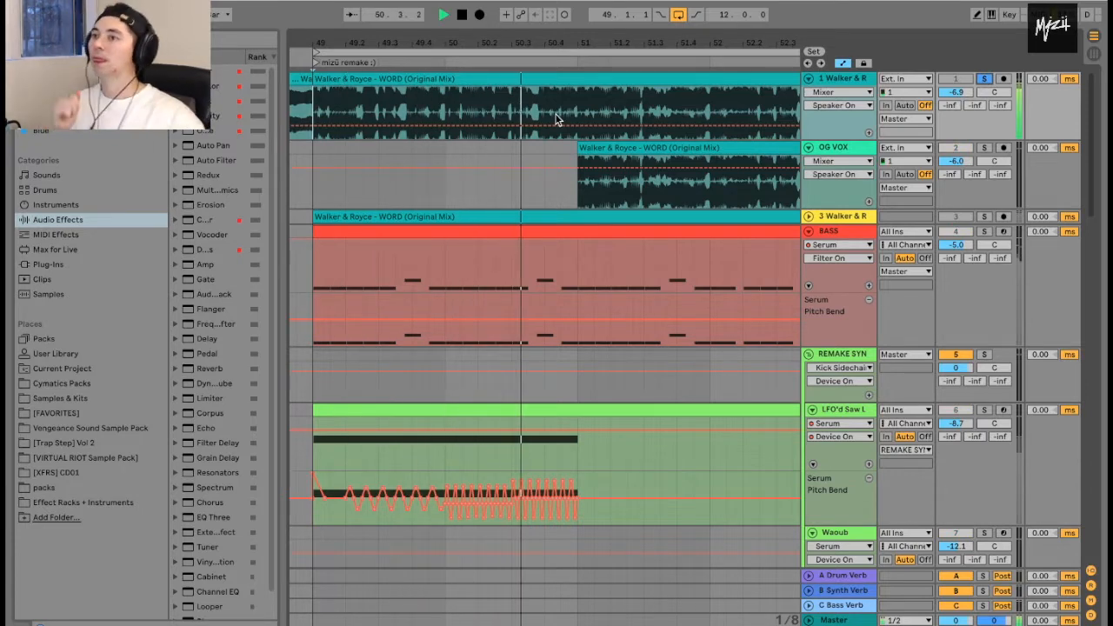
left_click(463, 14)
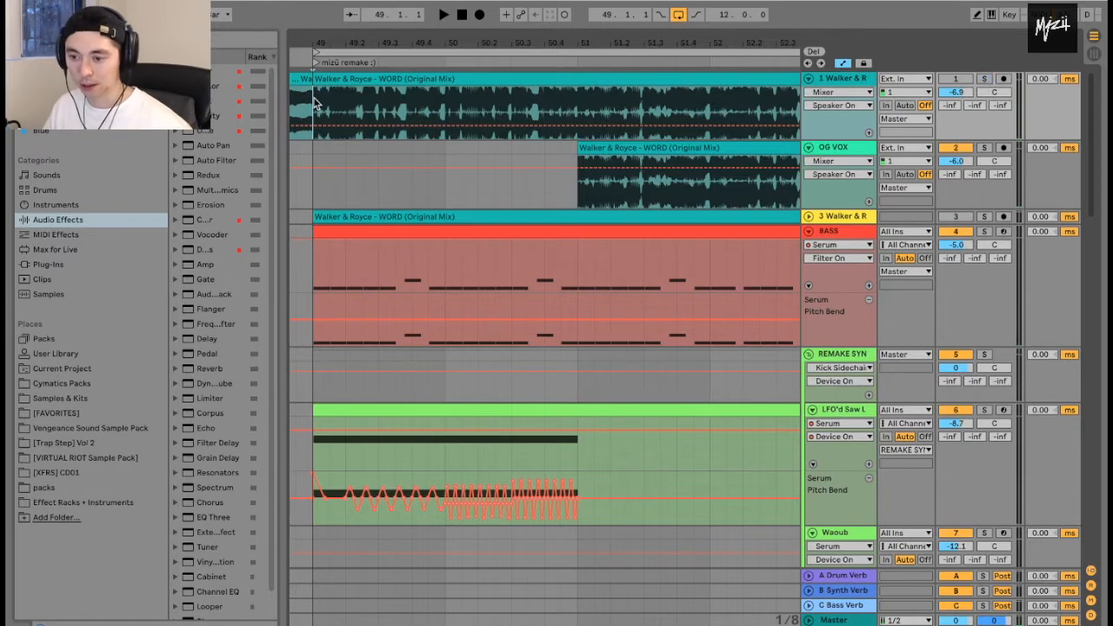
left_click(441, 14)
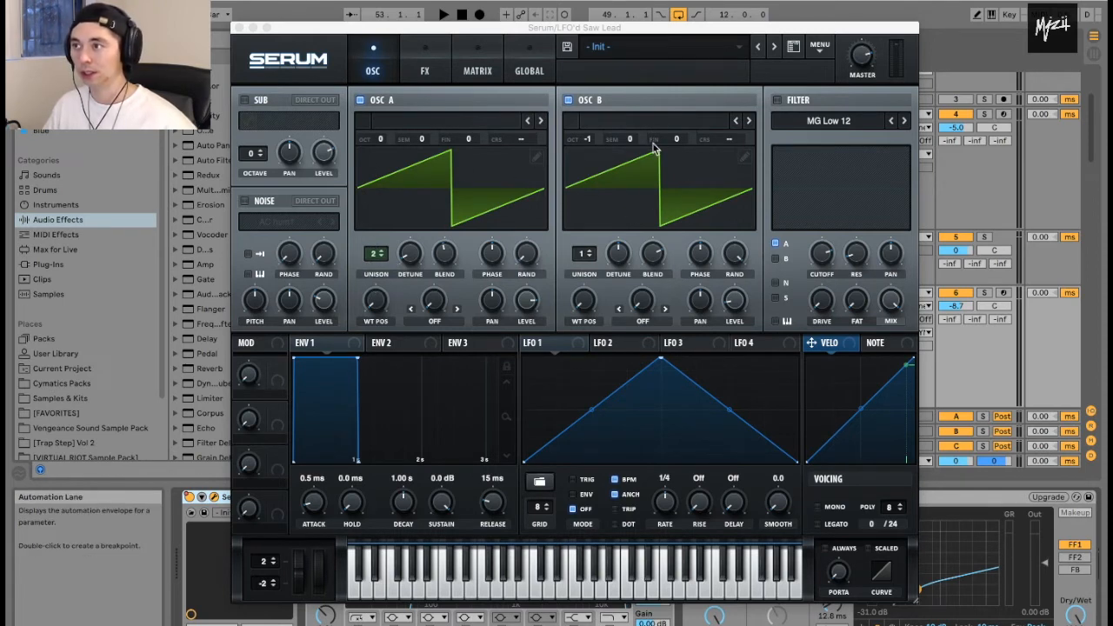
mouse_move(620, 230)
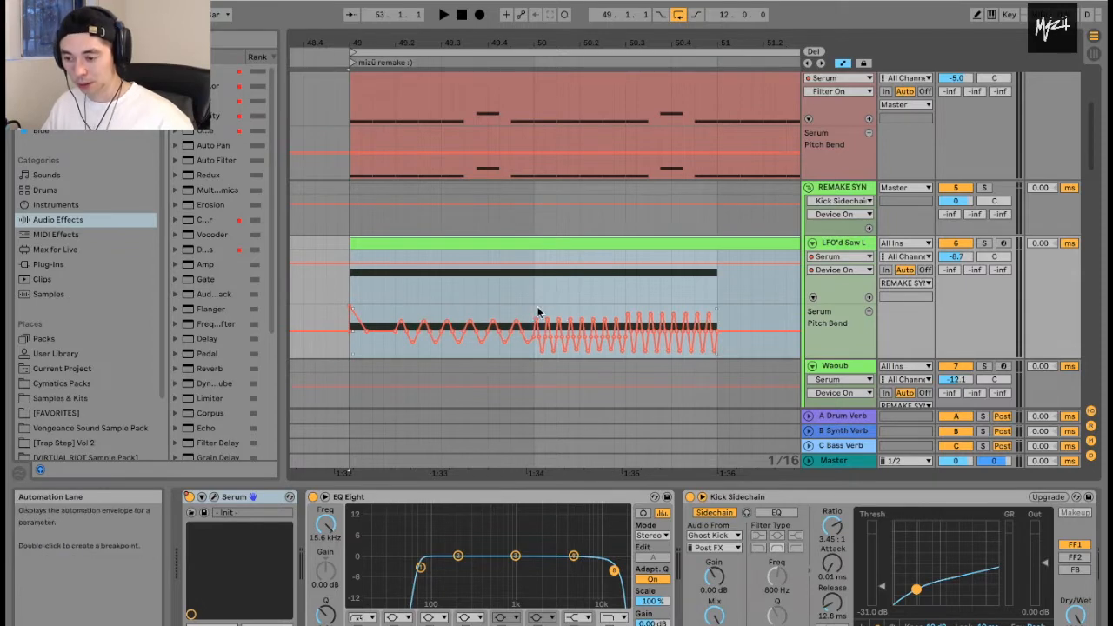
Draw a rapid zigzag Serum Pitch Bend envelope on the green track's clip
left_click_drag(536, 309, 578, 357)
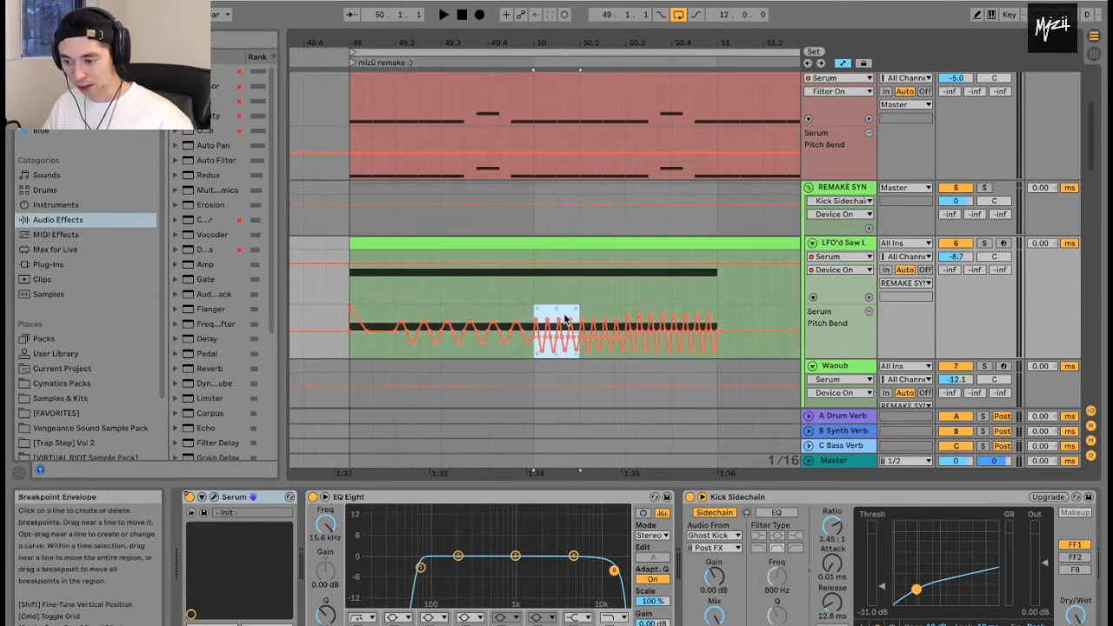
right_click(543, 334)
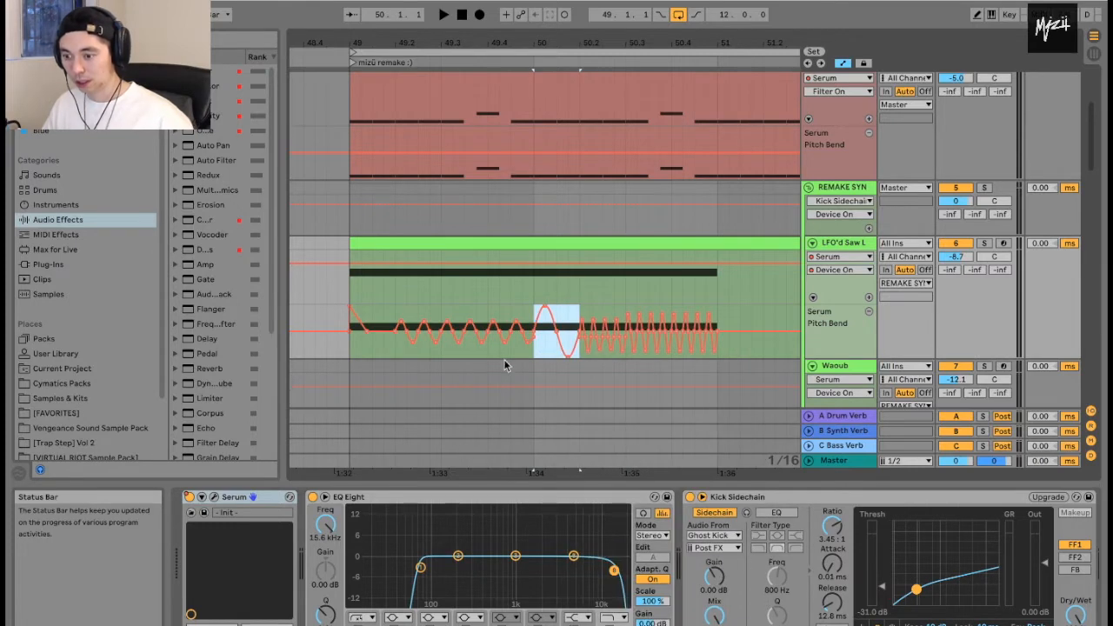
left_click_drag(553, 329, 609, 316)
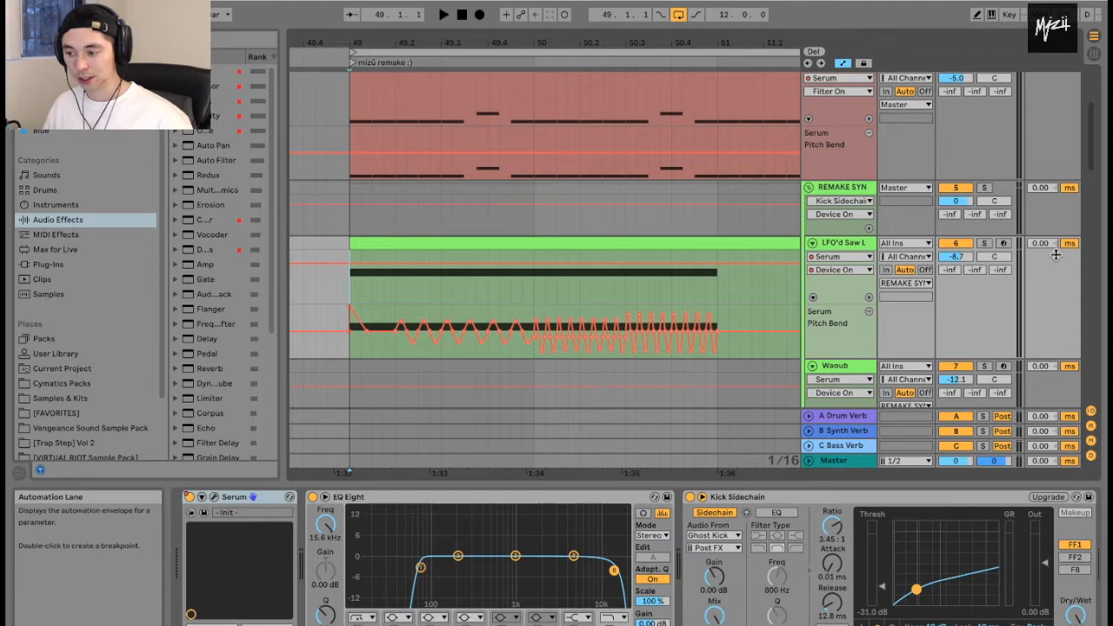
left_click(984, 243)
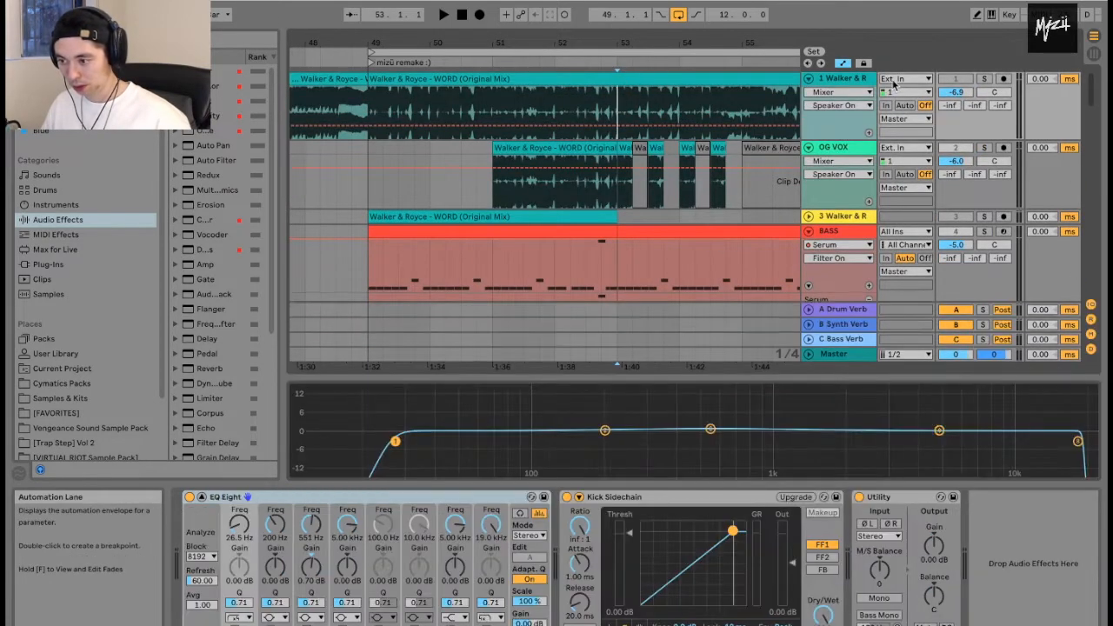
Show the Serum patch's effects page with distortion, phaser, reverb and EQ
left_click(984, 78)
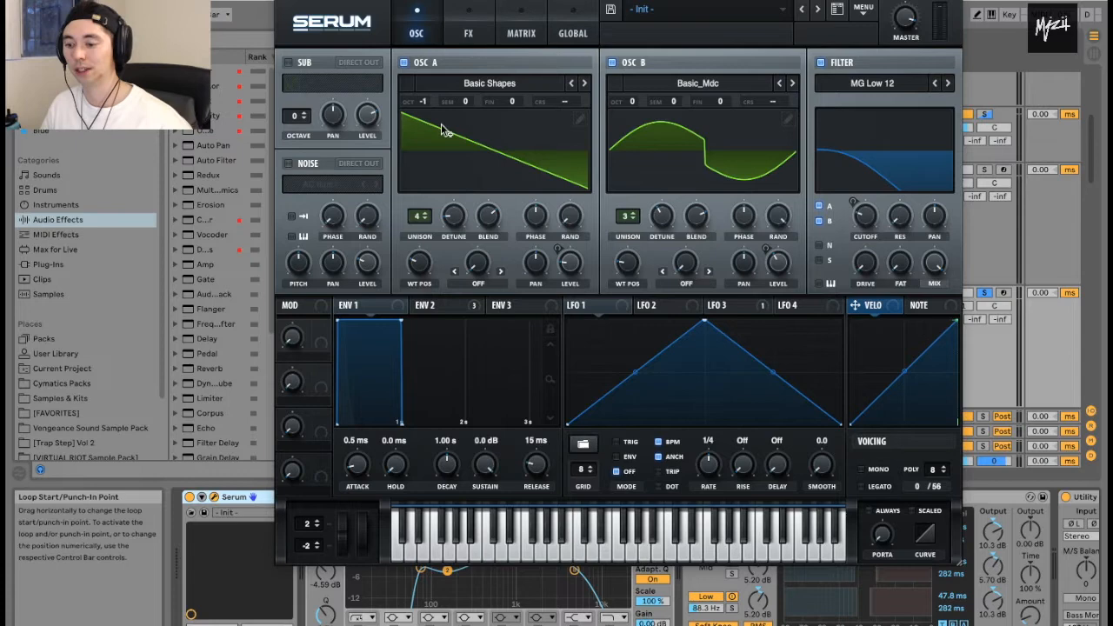
left_click(468, 33)
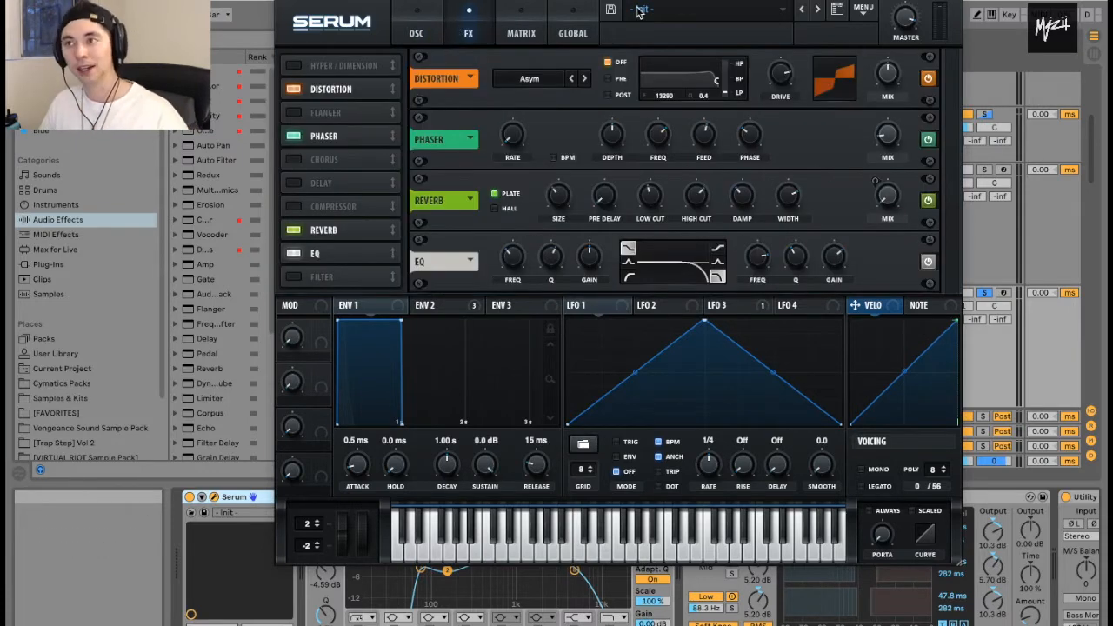
mouse_move(623, 170)
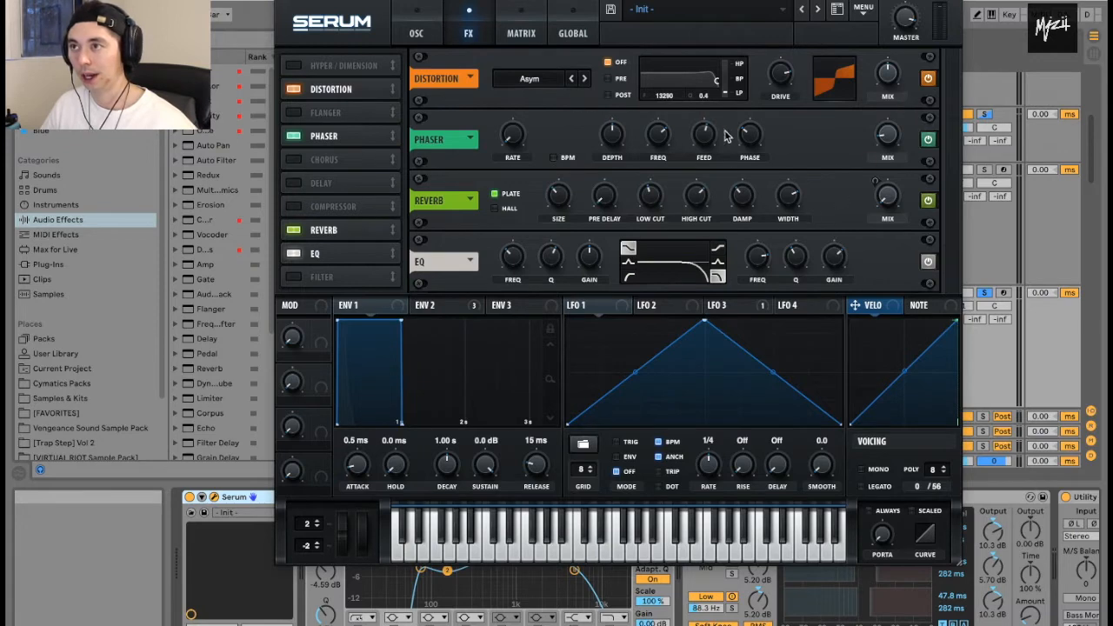
mouse_move(704, 163)
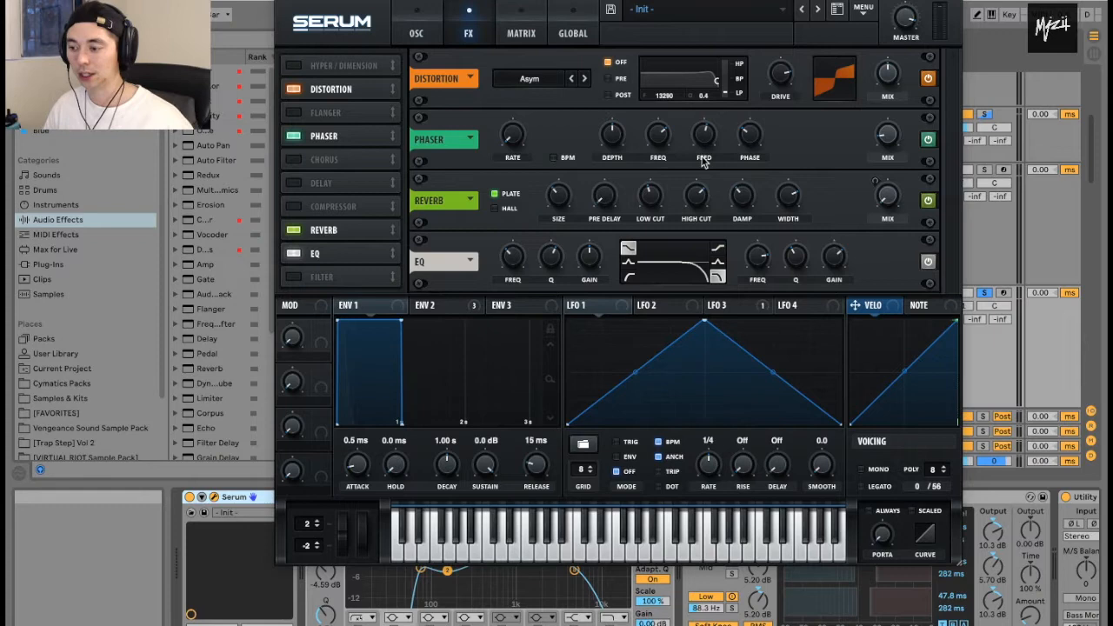
mouse_move(863, 216)
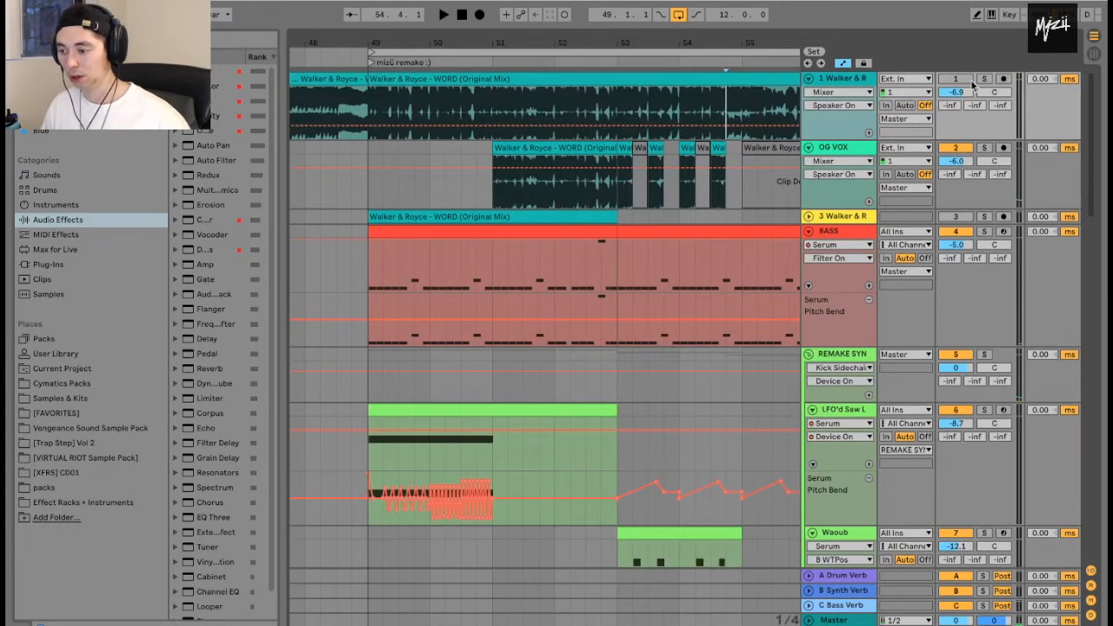
Scroll the arrangement to the 8 Serum track showing Serum, Saturator, EQ Eight and Utility
left_click(985, 78)
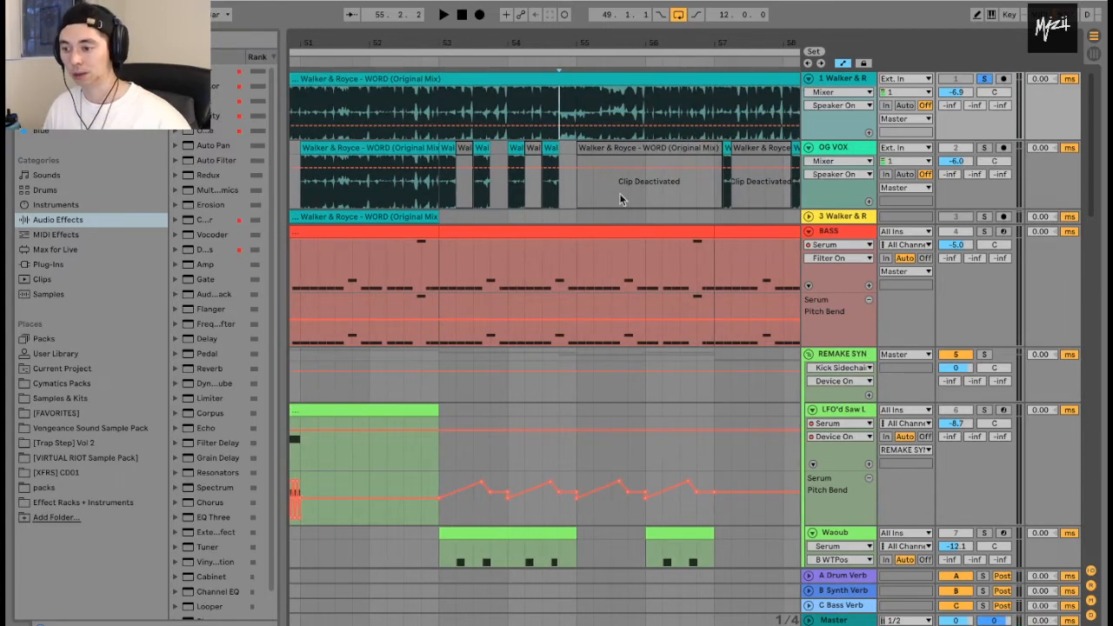
scroll("down", 3)
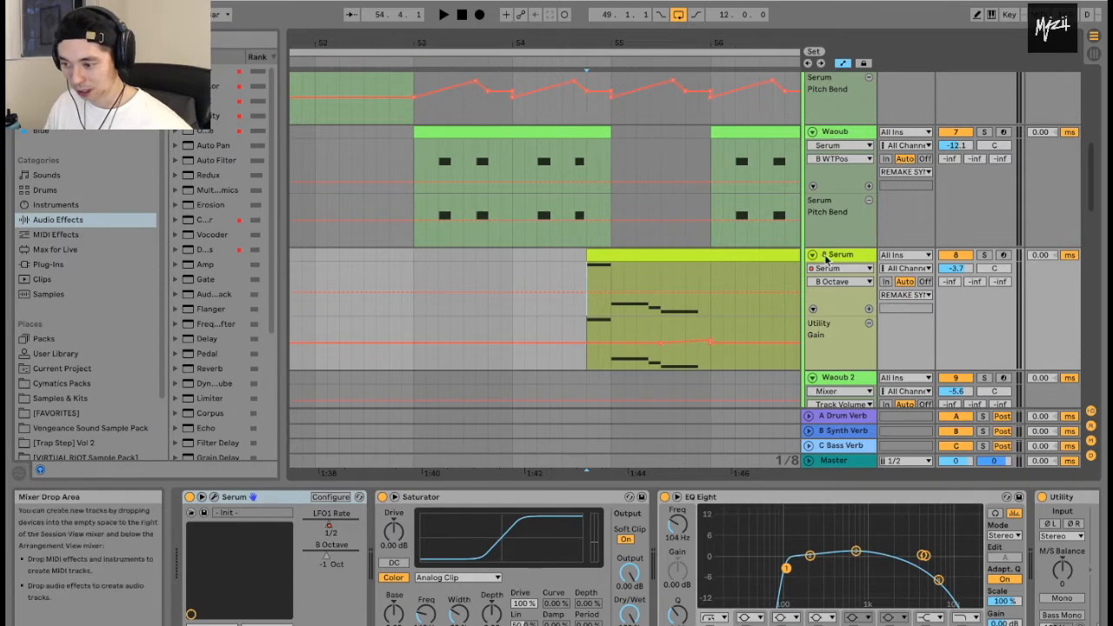
Show the 8 Serum track's patch with LFO 1, then move its window left to reveal the clip
left_click(810, 254)
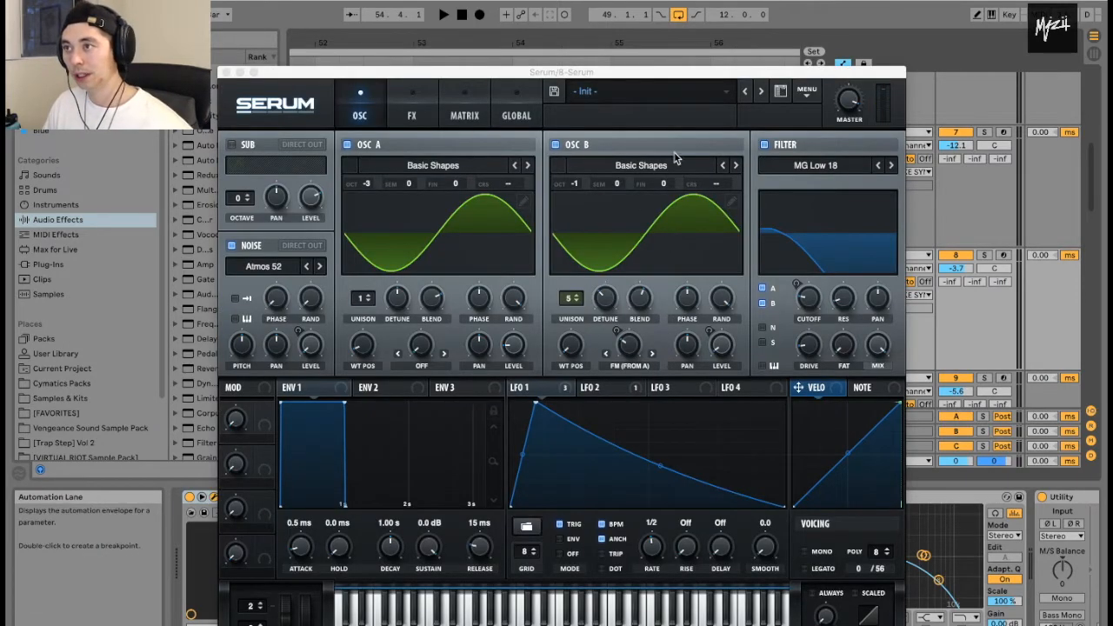
mouse_move(628, 352)
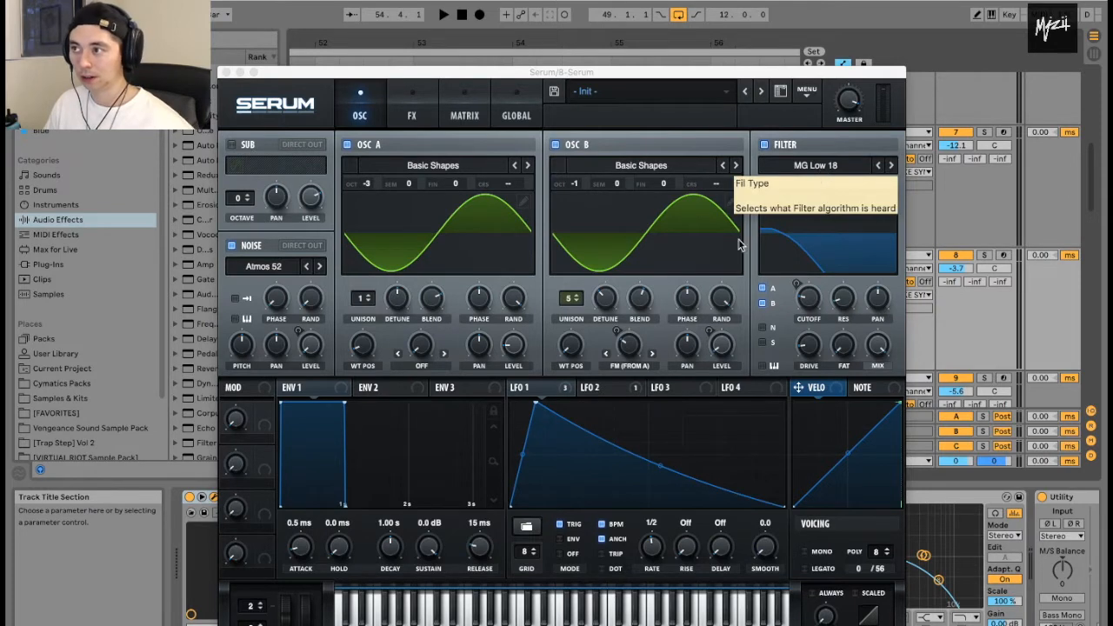
left_click(529, 386)
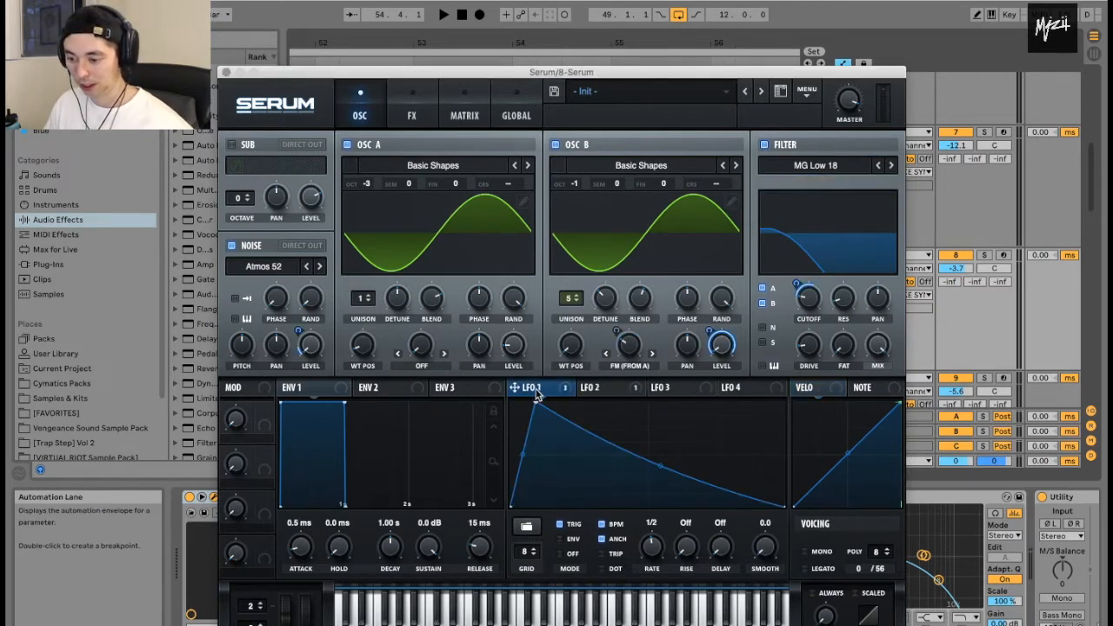
left_click_drag(560, 72, 515, 59)
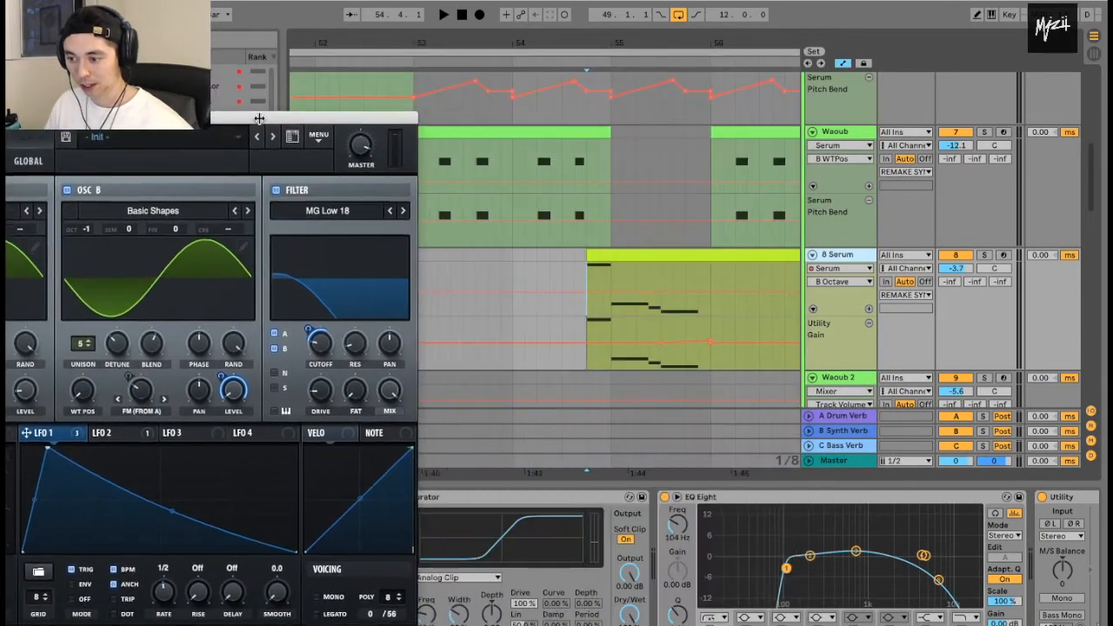
Select Serum's LFO 1 Rate lane and reshape its breakpoints into a descending envelope
left_click(839, 268)
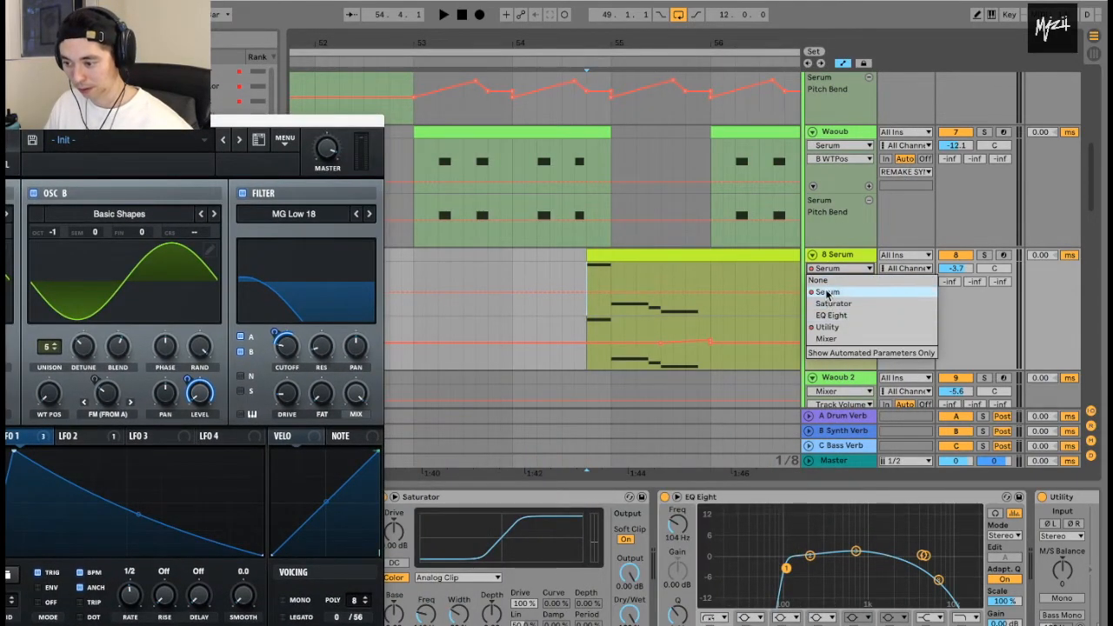
left_click(828, 292)
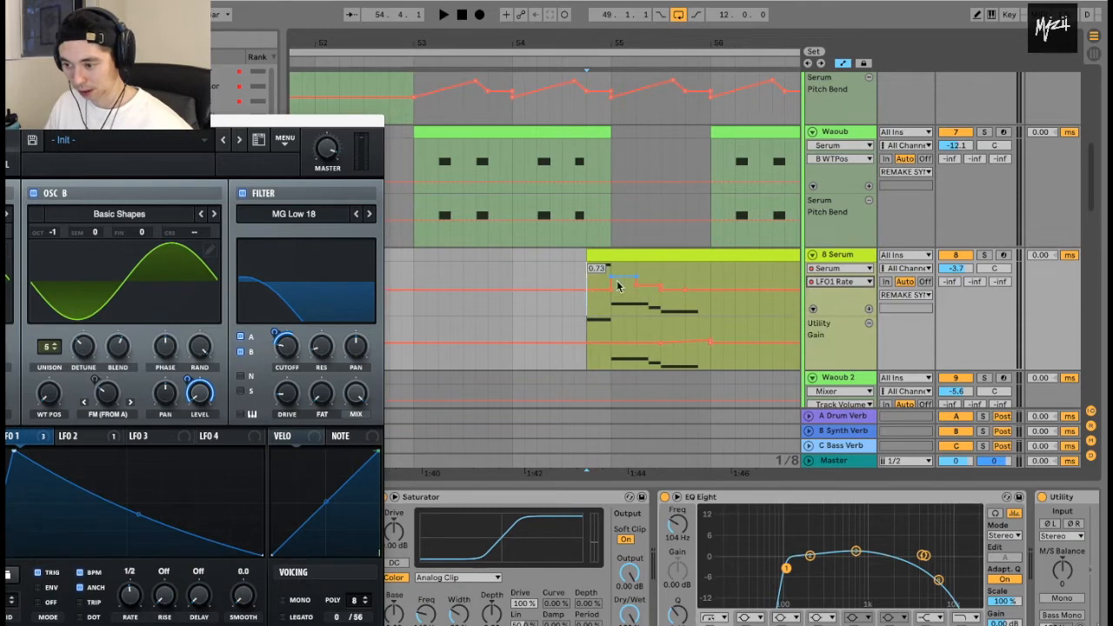
left_click_drag(619, 286, 661, 289)
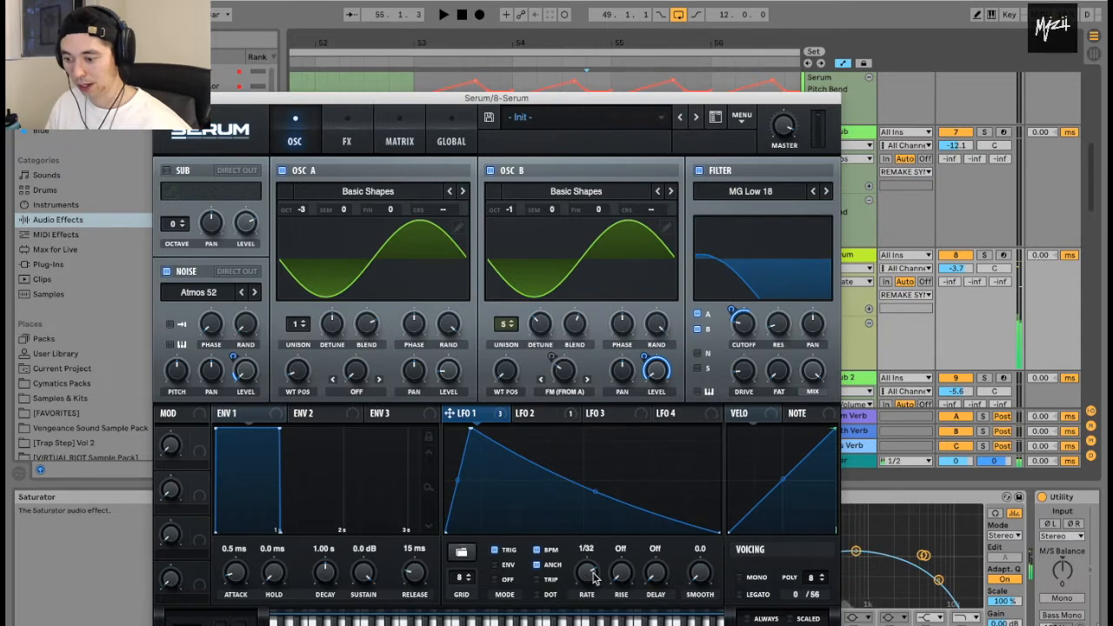
mouse_move(586, 570)
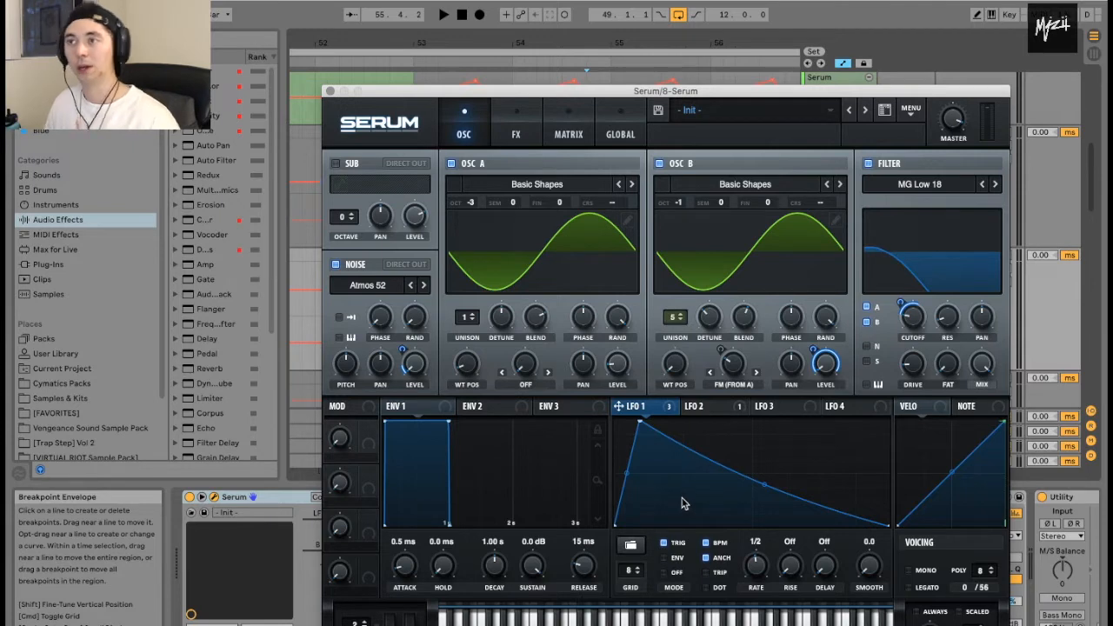
mouse_move(691, 451)
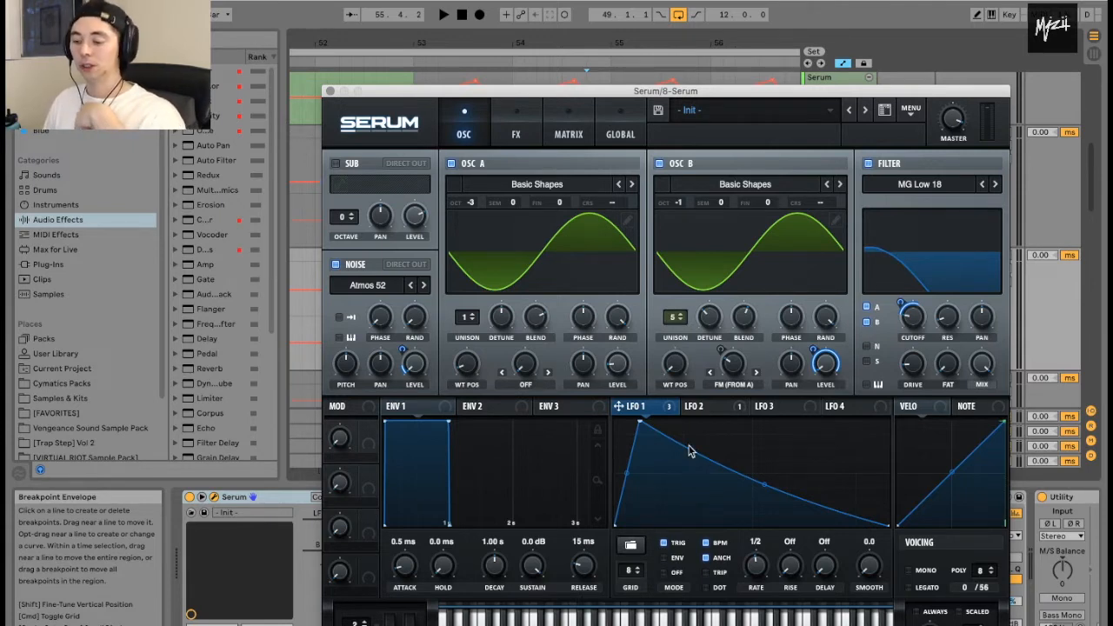
mouse_move(751, 515)
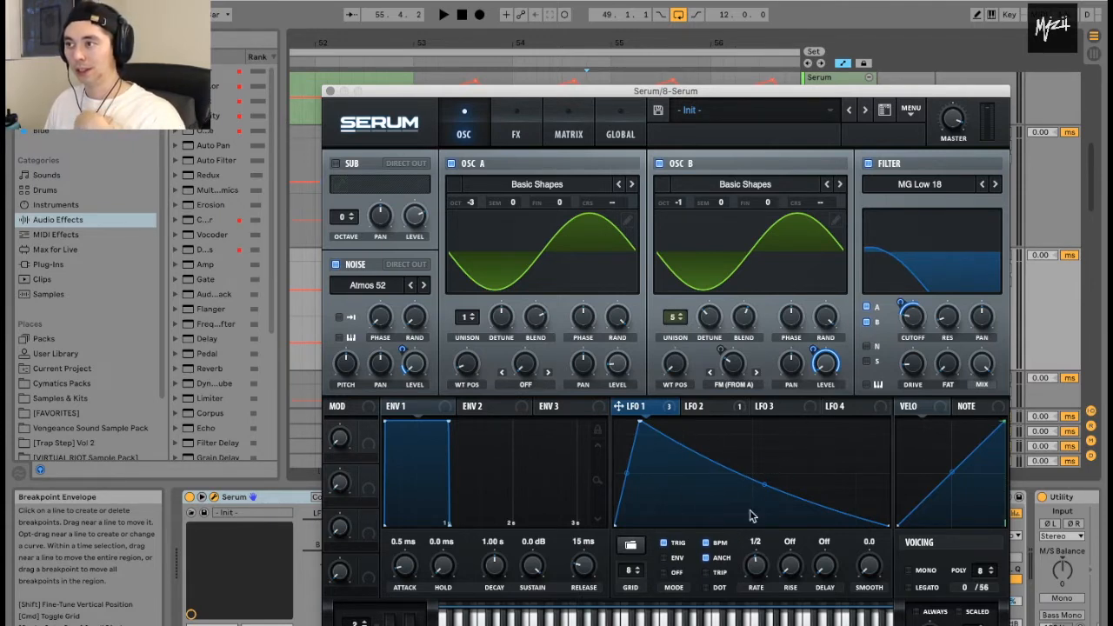
mouse_move(776, 501)
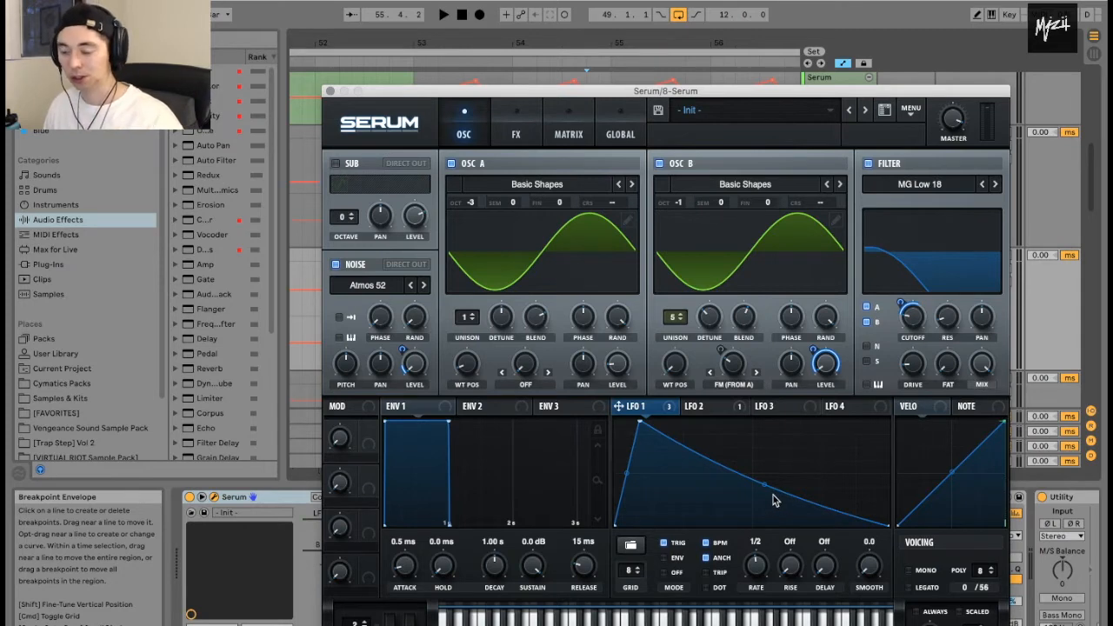
mouse_move(653, 475)
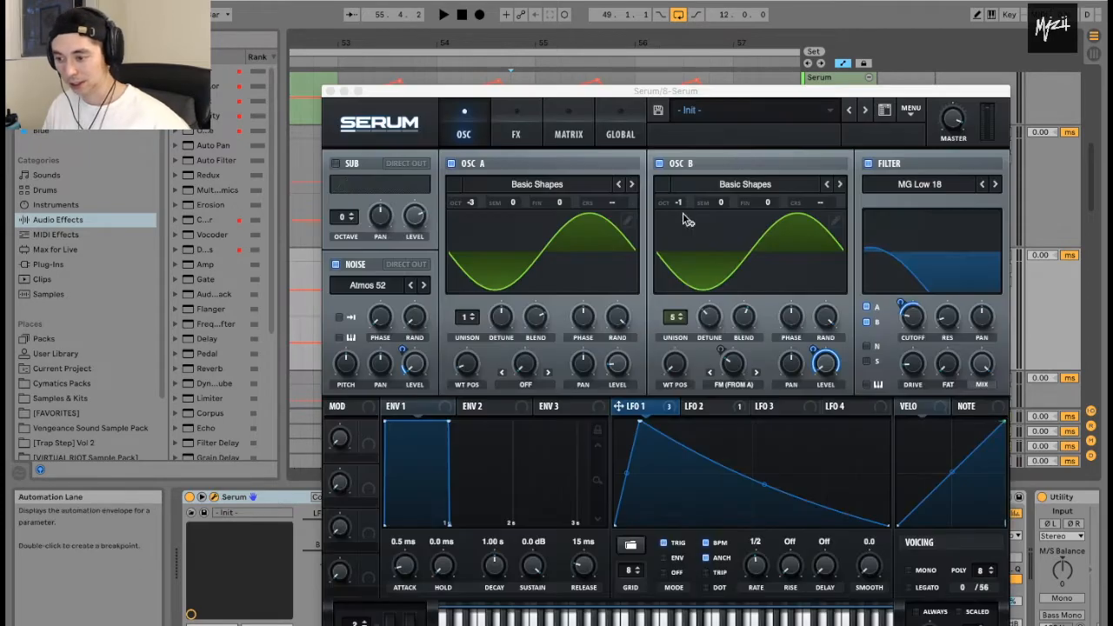
mouse_move(731, 327)
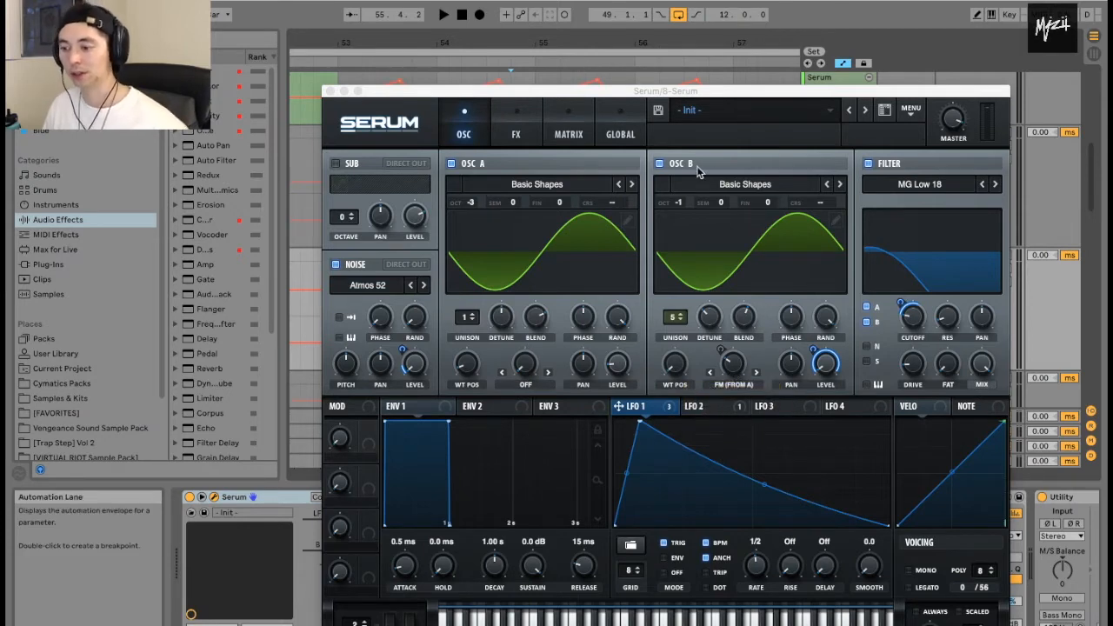
mouse_move(682, 207)
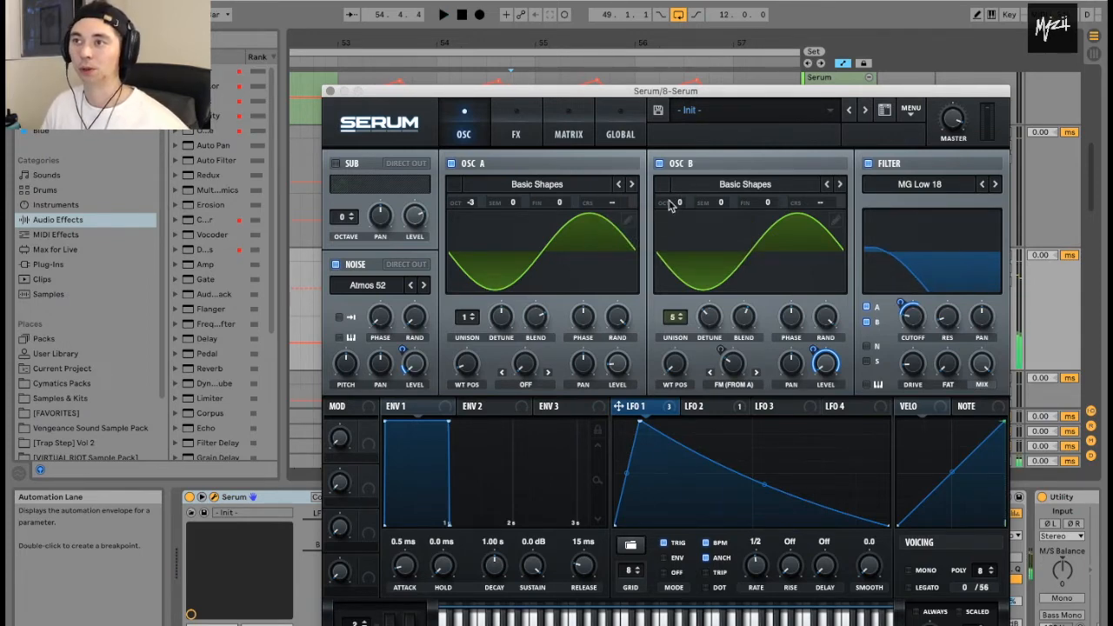
mouse_move(682, 208)
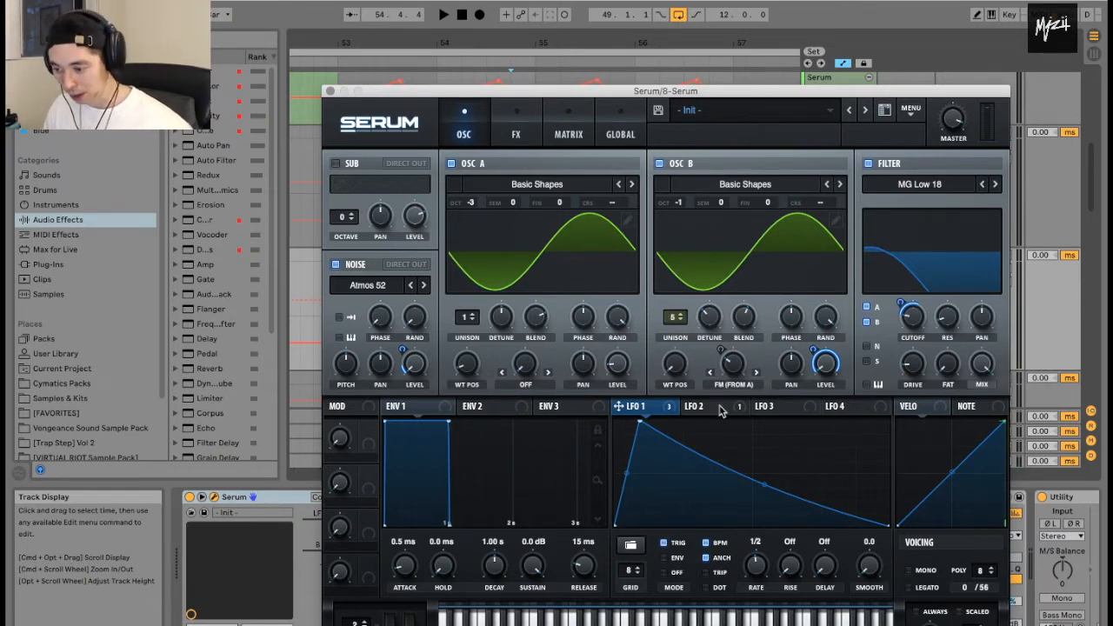
Close the 8 Serum window, open the laser PITCH track's Serum and show ENV 2
left_click(692, 407)
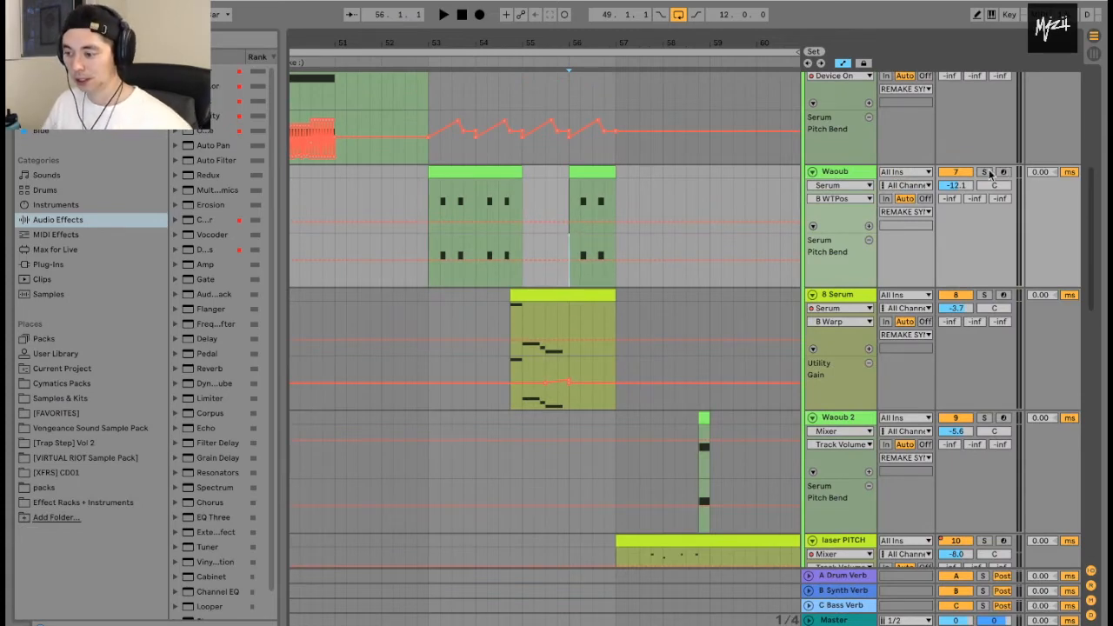
left_click(985, 172)
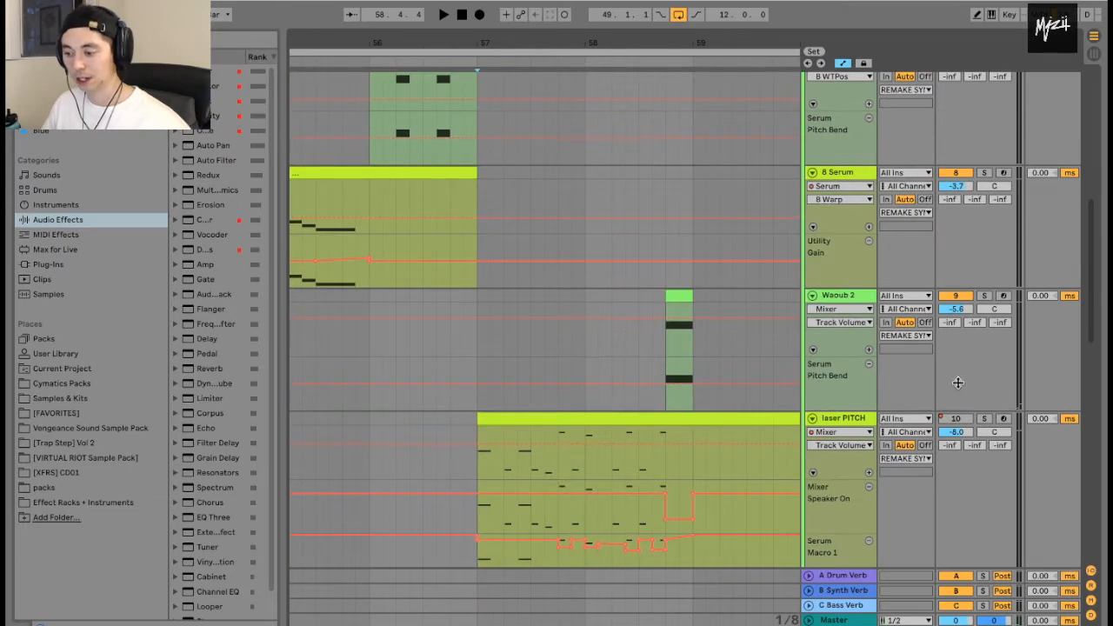
left_click(442, 14)
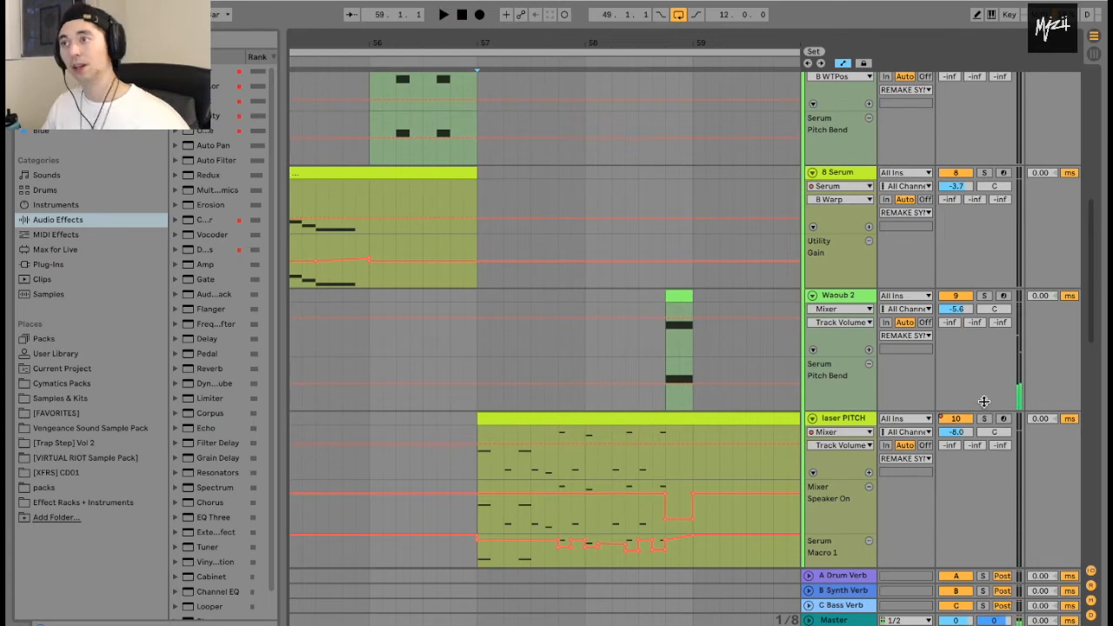
mouse_move(756, 121)
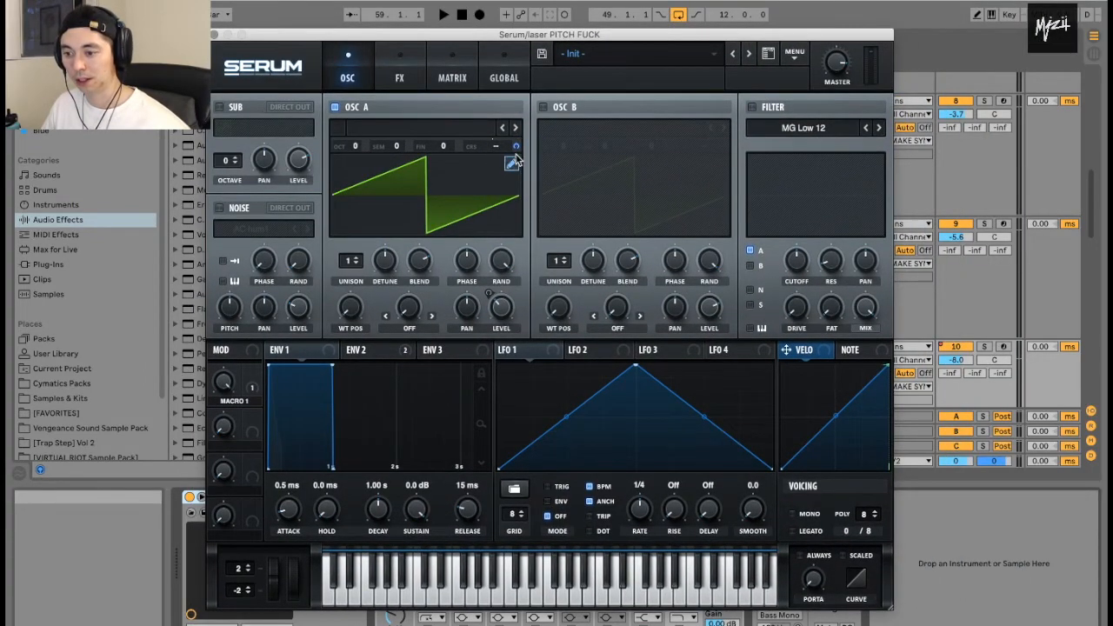
left_click(365, 348)
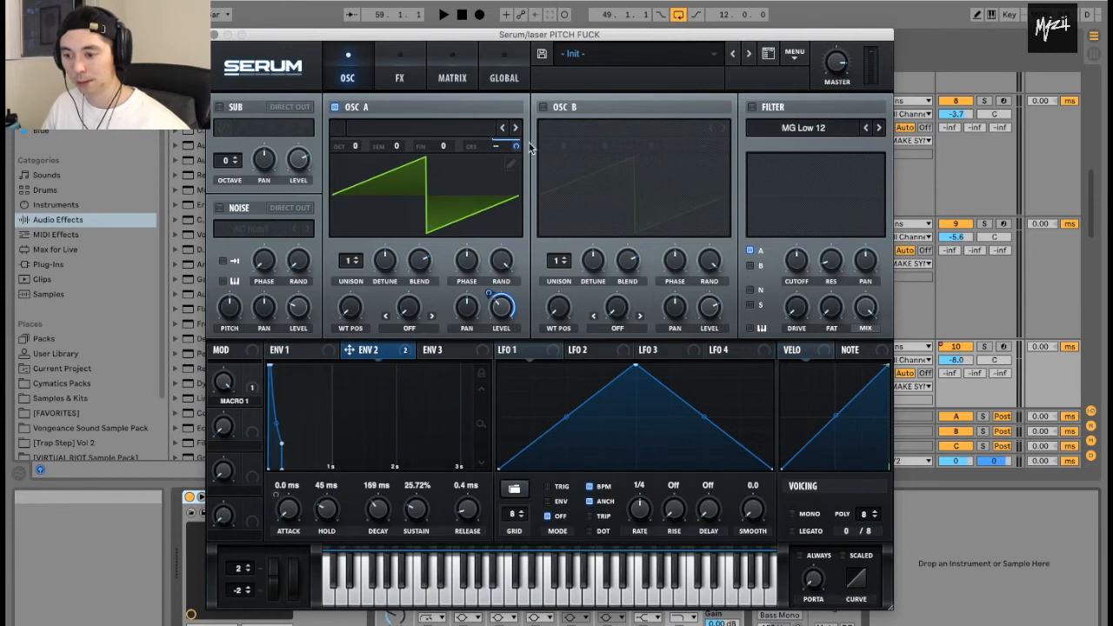